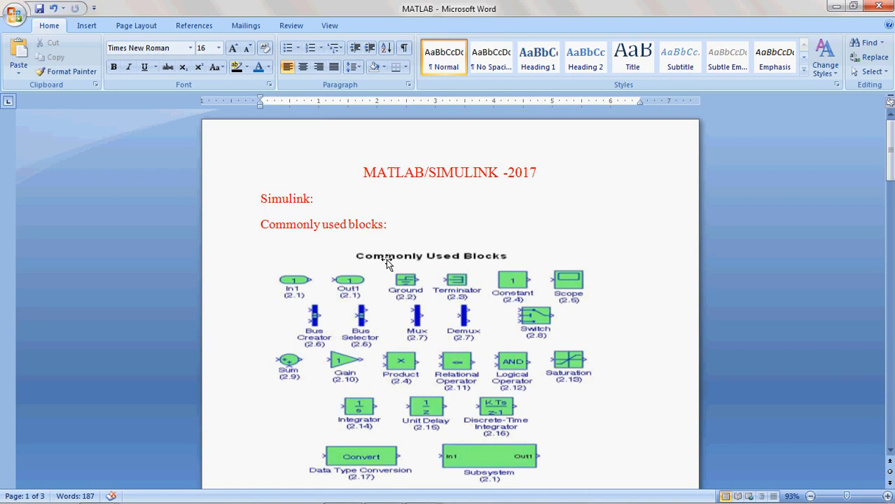
mouse_move(555, 285)
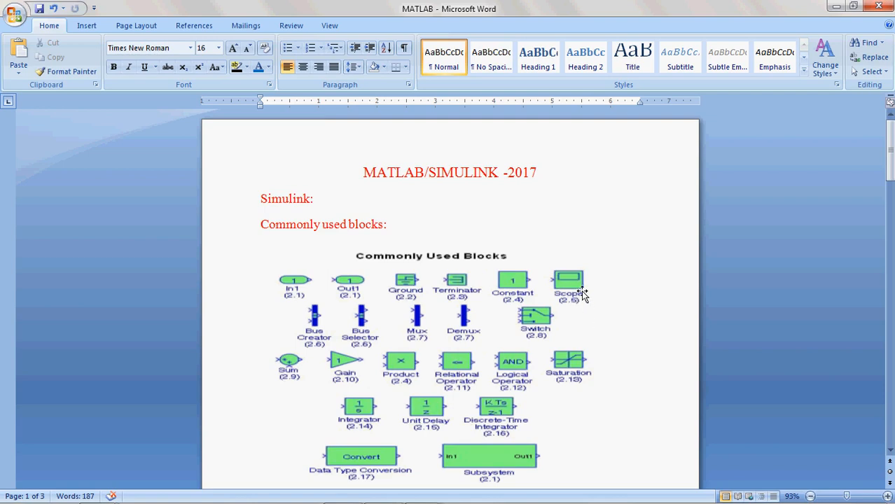
mouse_move(555, 331)
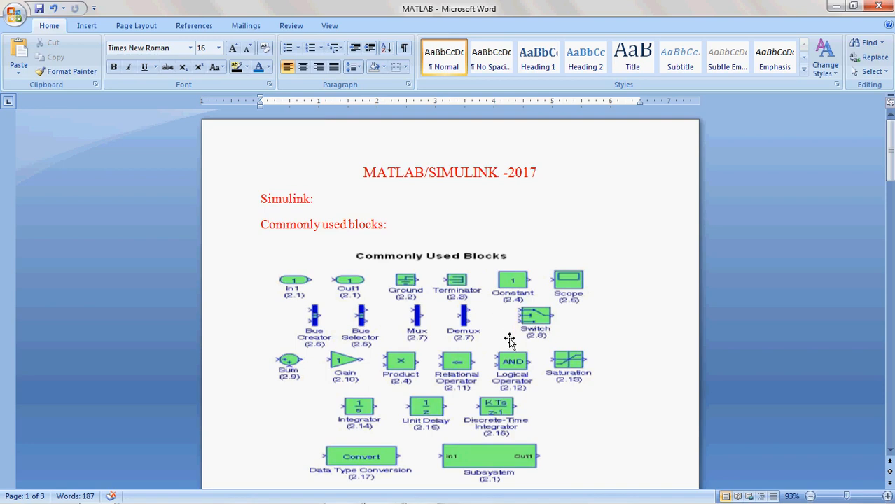
mouse_move(524, 295)
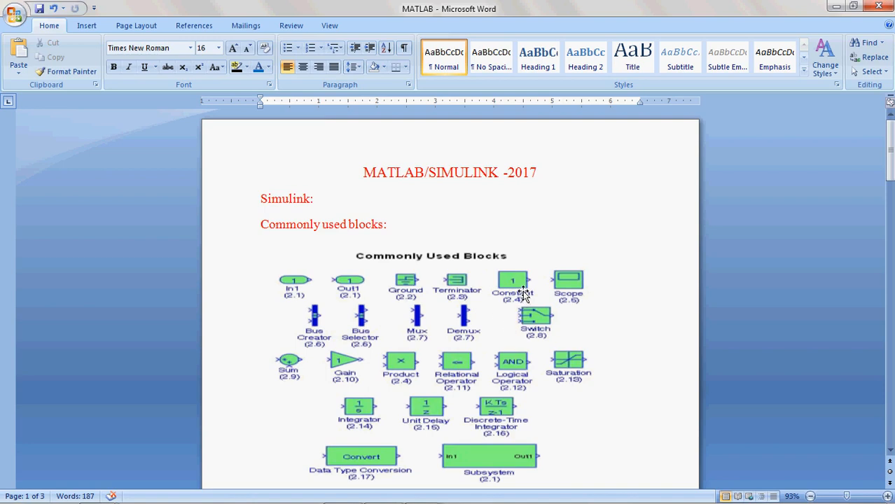
mouse_move(428, 377)
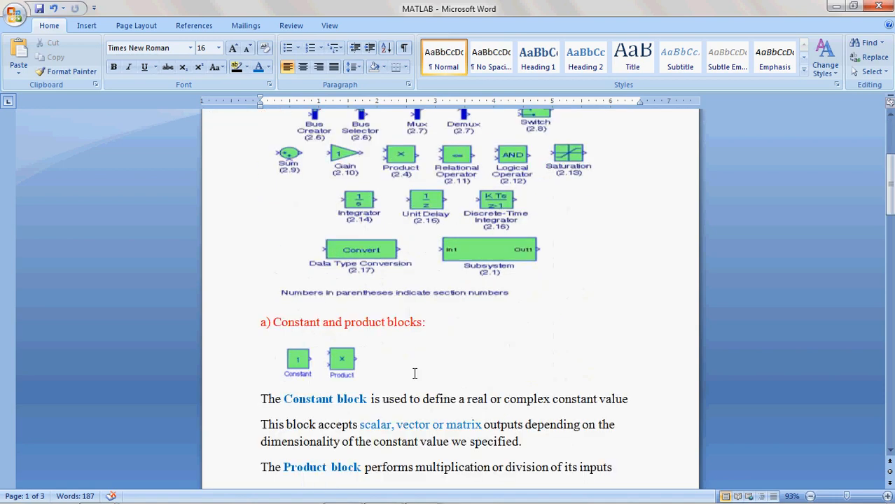
Review the Switch block section, its picture and 'data inputs' text, and threshold options
scroll(down, 3)
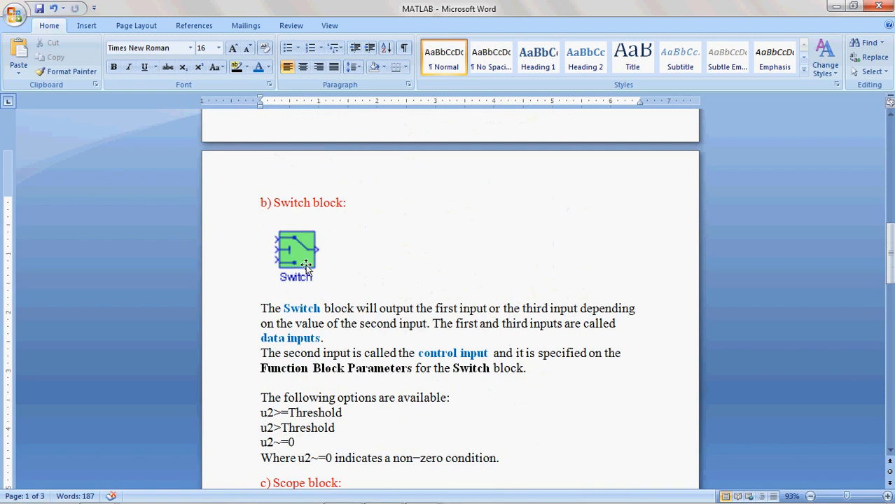
mouse_move(318, 271)
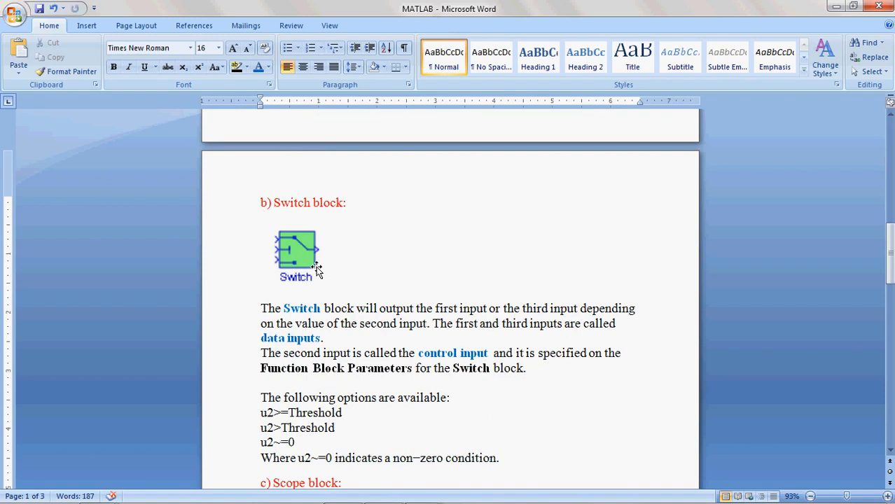
click(296, 256)
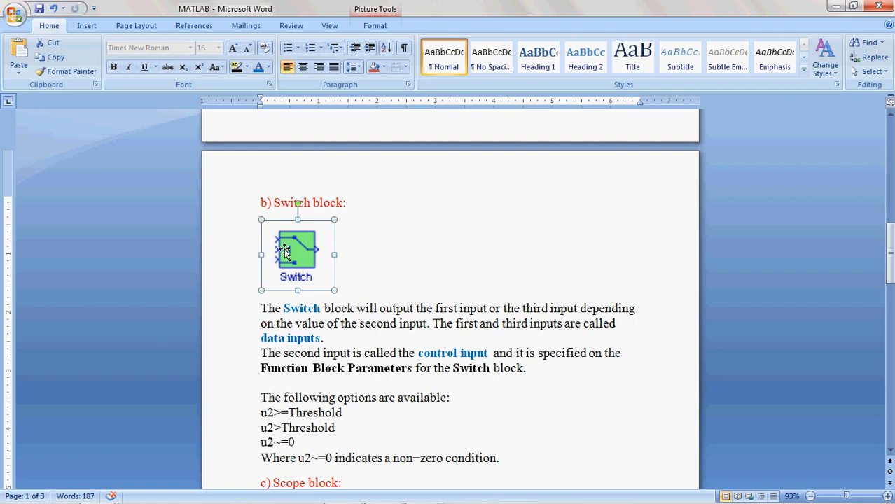
mouse_move(326, 259)
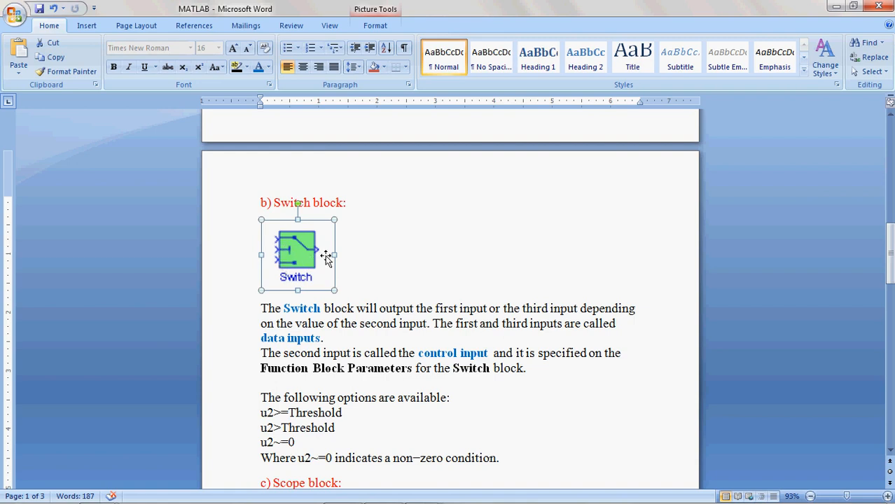
mouse_move(326, 259)
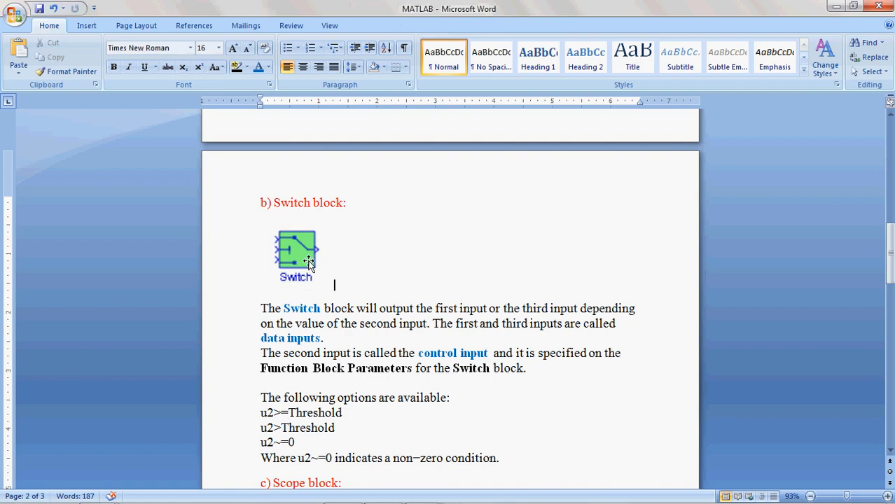
mouse_move(287, 248)
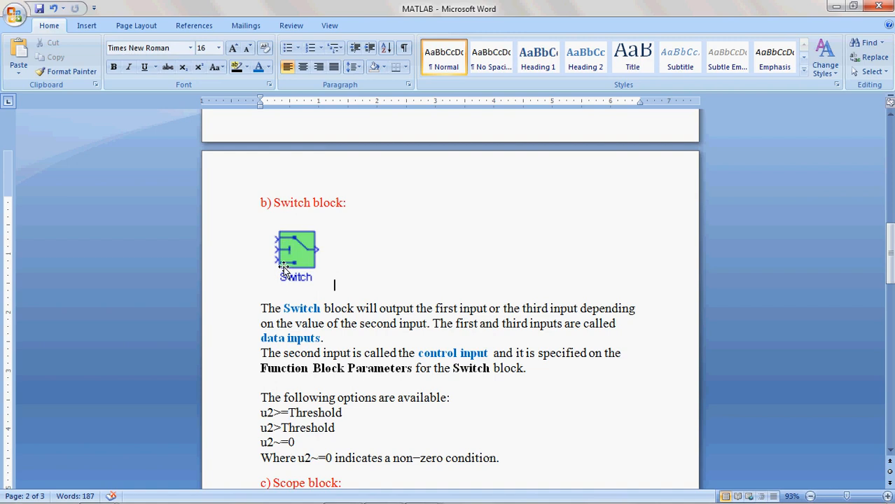
double_click(290, 338)
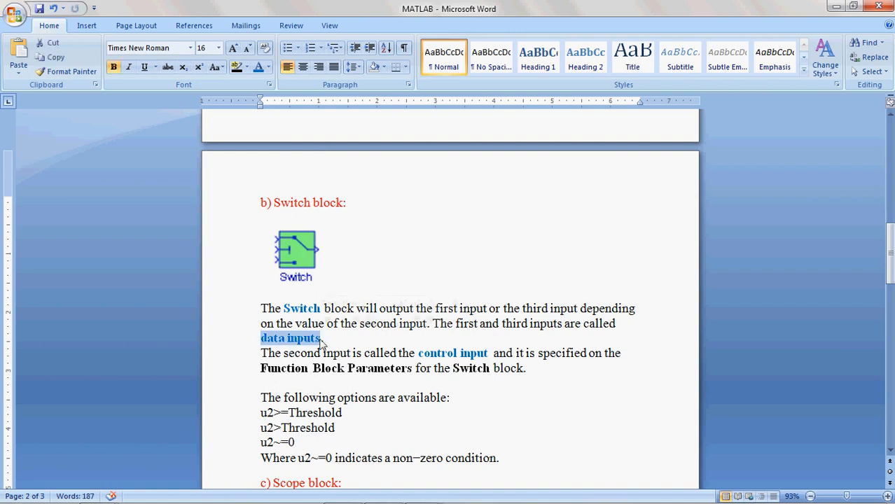
click(327, 338)
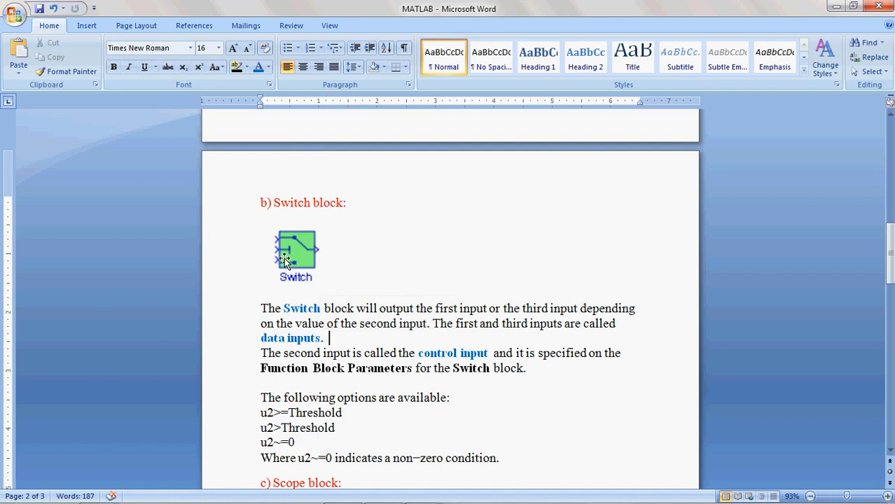
mouse_move(450, 365)
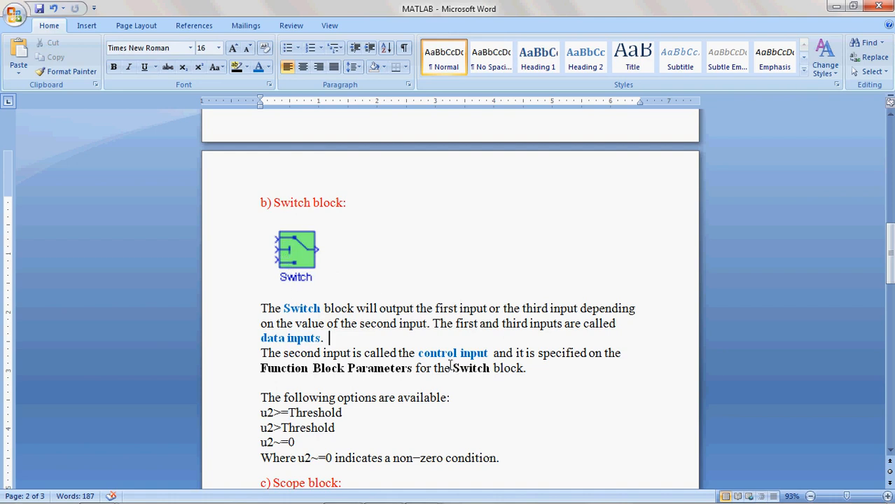
mouse_move(298, 247)
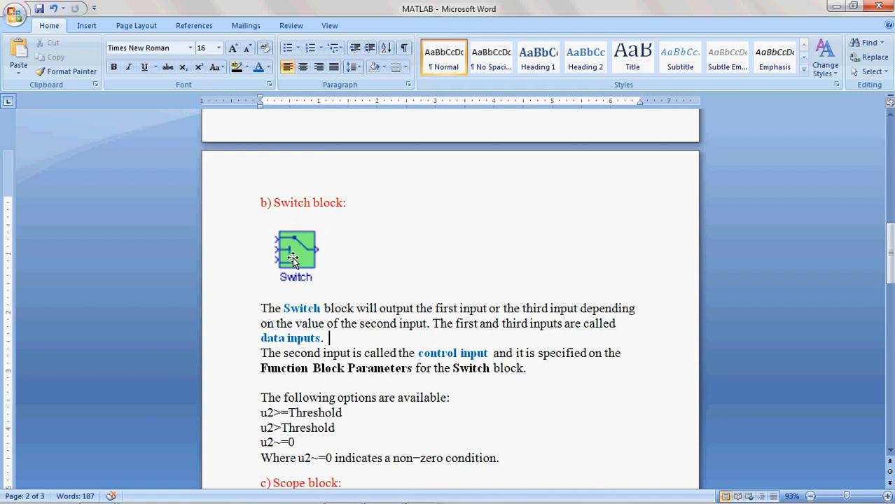
mouse_move(286, 248)
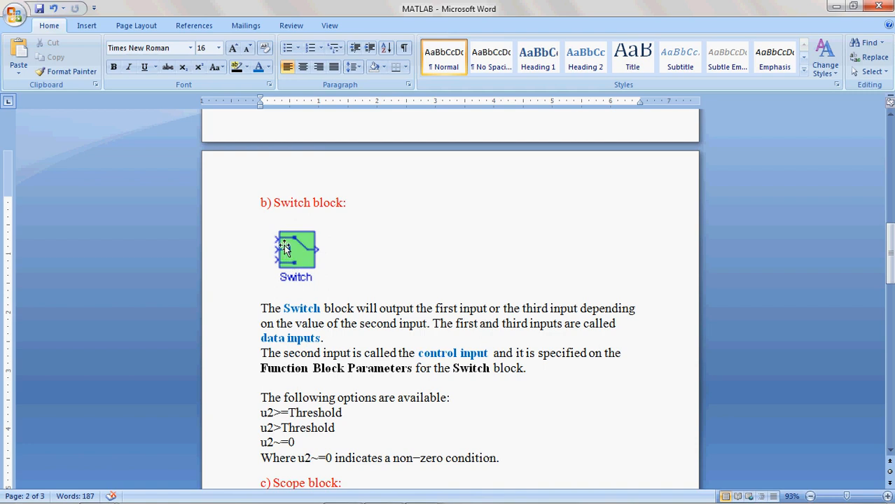
mouse_move(336, 260)
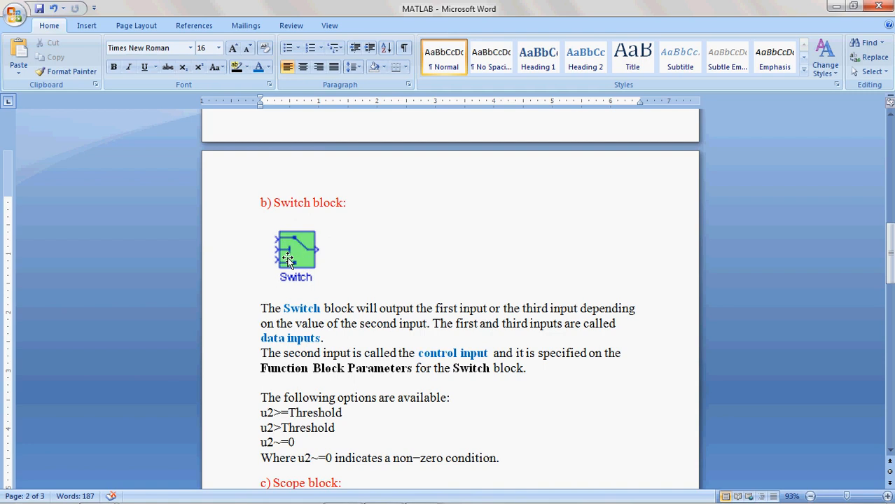
click(328, 339)
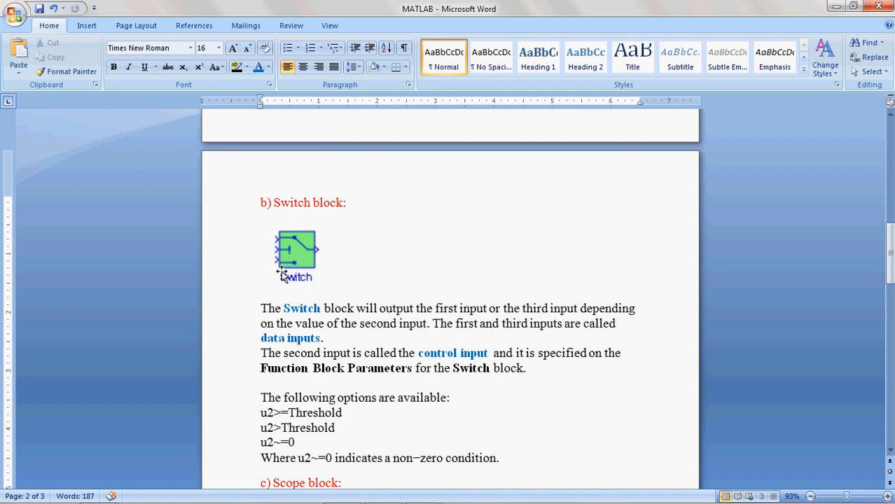
mouse_move(329, 258)
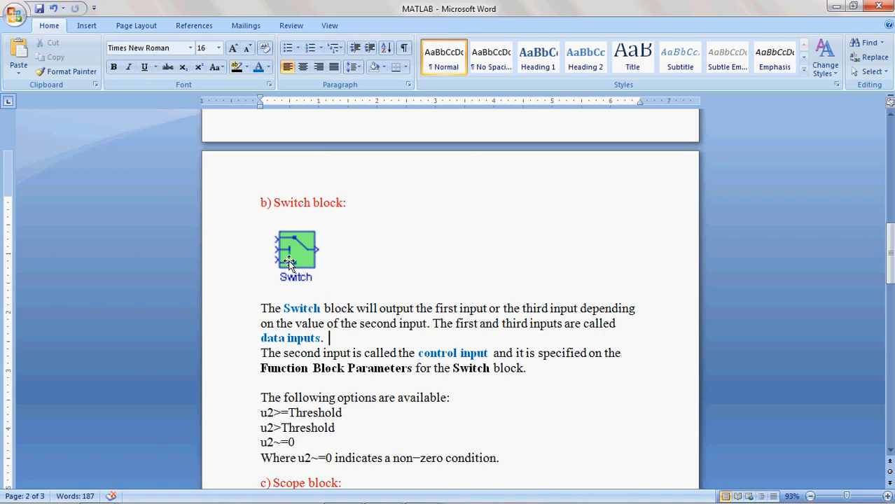
mouse_move(324, 376)
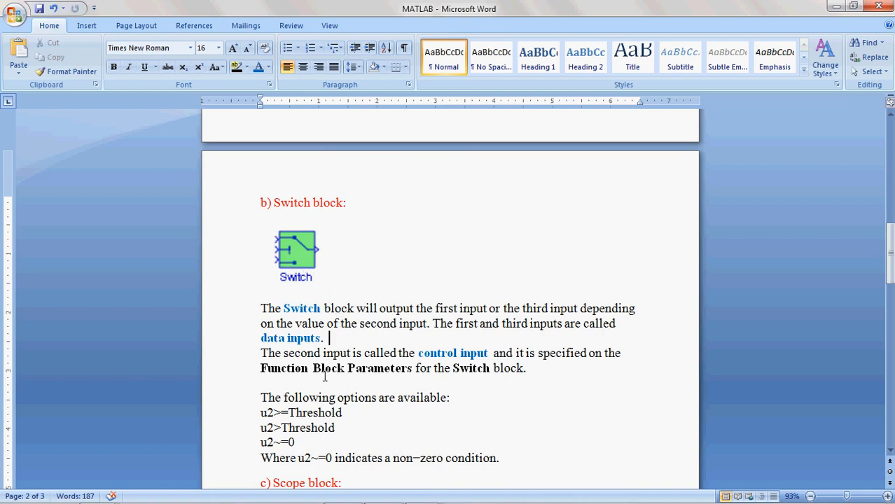
scroll(down, 3)
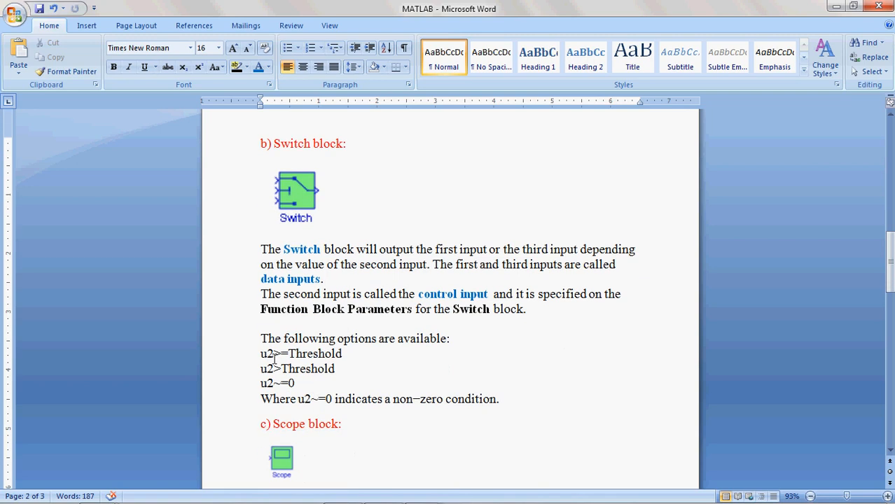
click(328, 279)
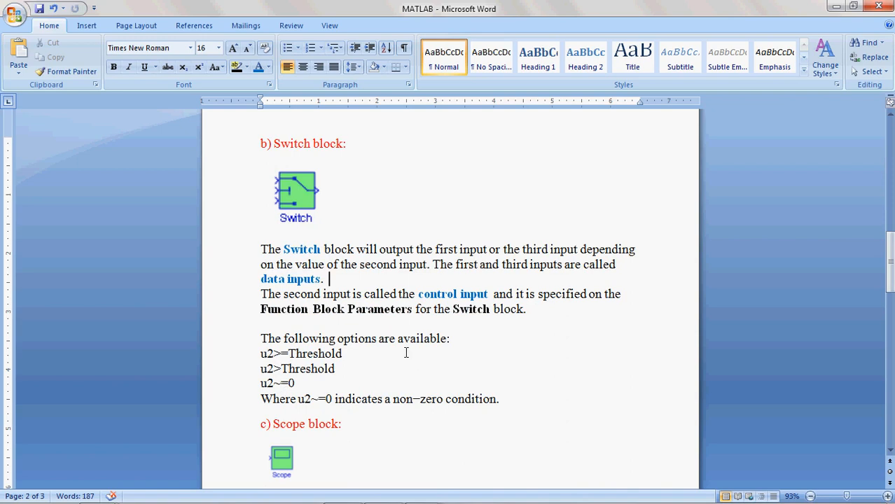
Scroll down to section c) Scope block and its waveform display description
scroll(down, 3)
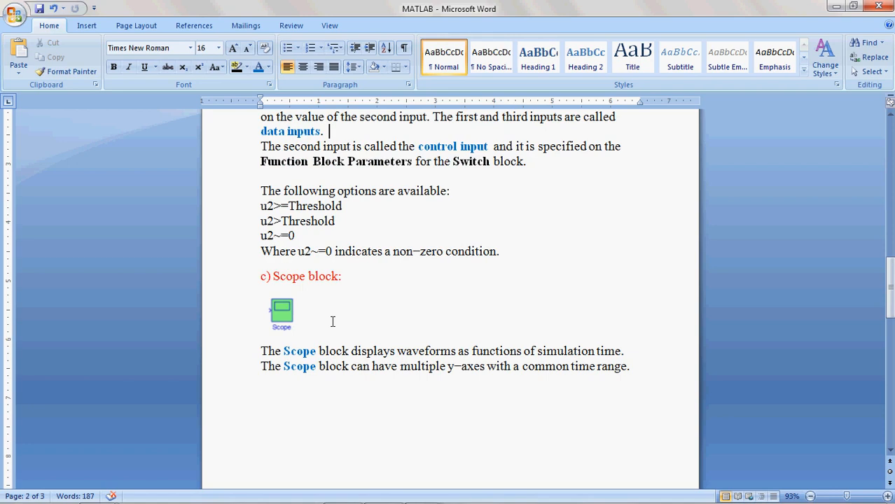
mouse_move(579, 390)
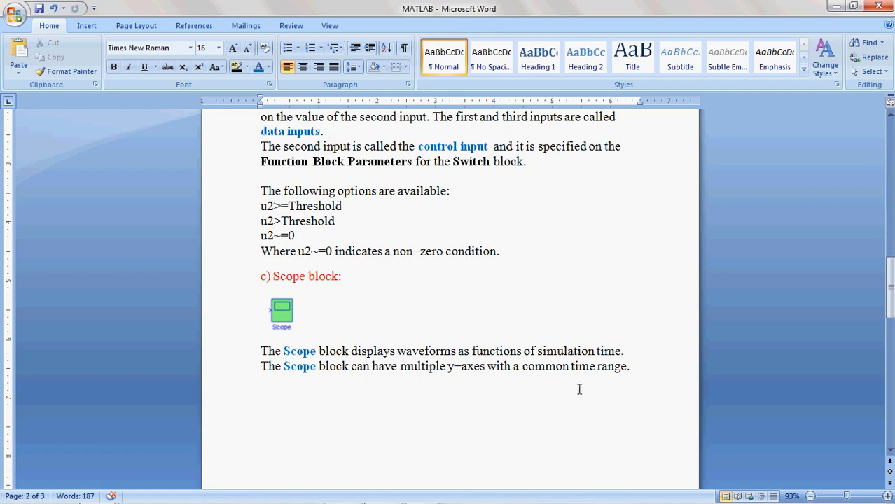
mouse_move(646, 359)
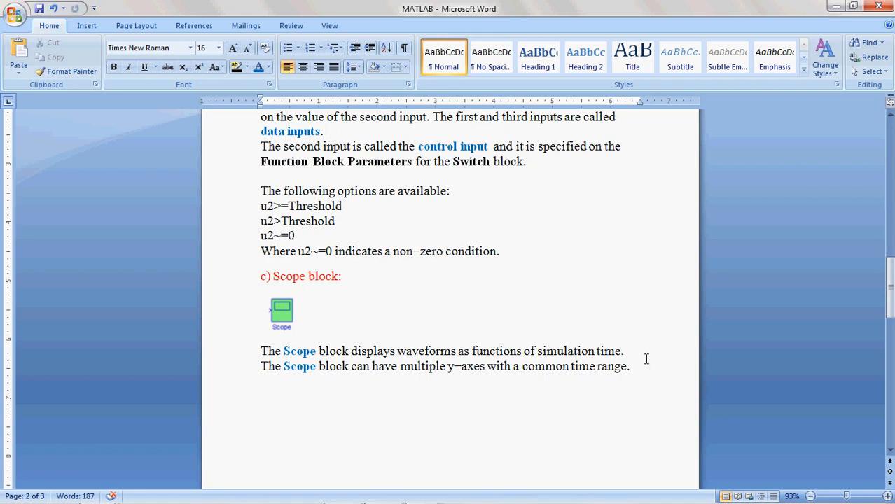
mouse_move(405, 356)
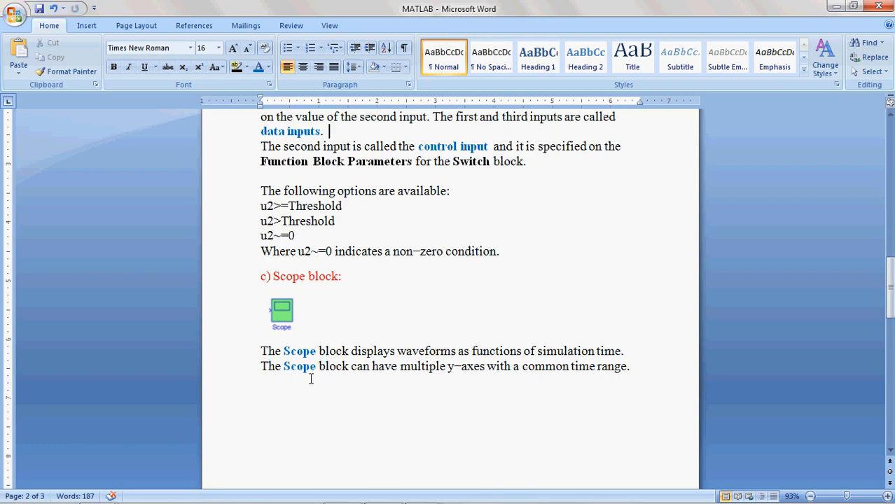
mouse_move(383, 378)
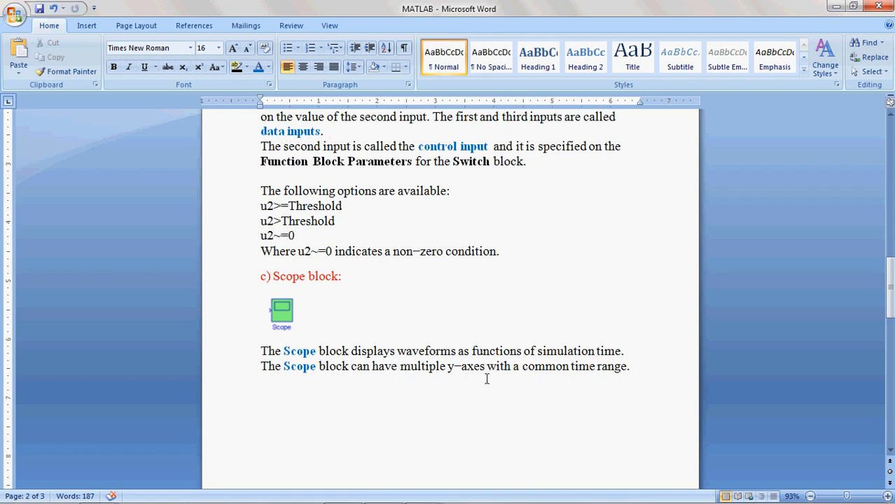
mouse_move(628, 375)
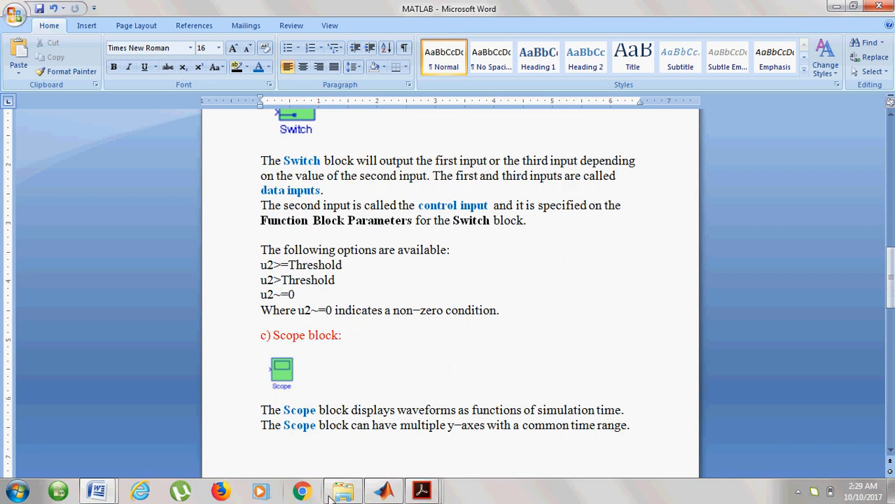
Switch to MATLAB and launch Simulink with a blank model and Library Browser
click(383, 490)
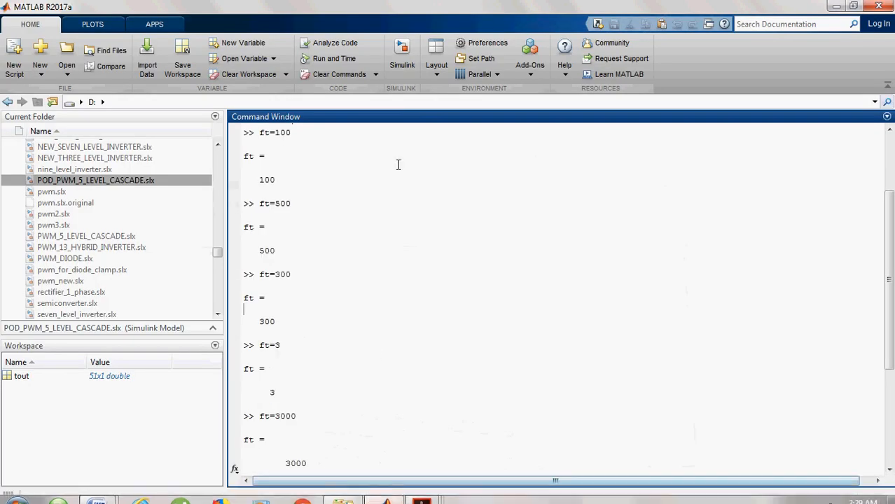
click(402, 52)
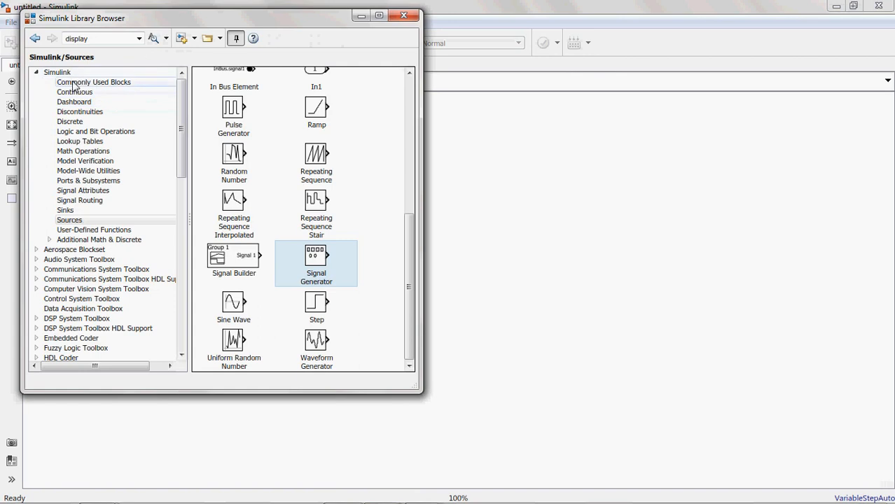
Drag Scope, Constant and Switch blocks from Commonly Used Blocks into the model
click(94, 82)
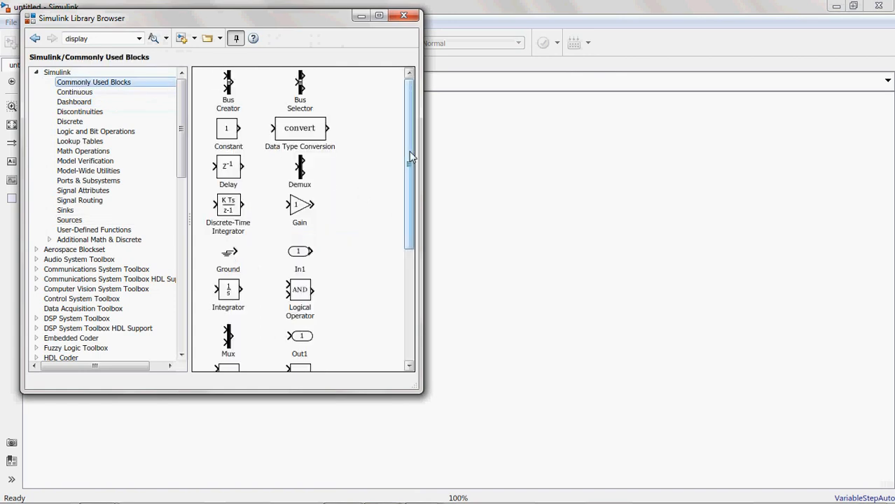
scroll(down, 3)
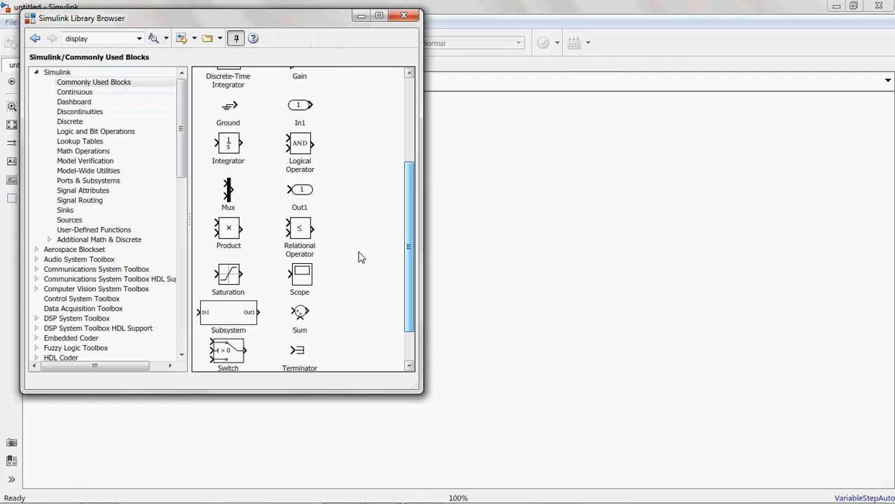
drag(299, 274, 613, 206)
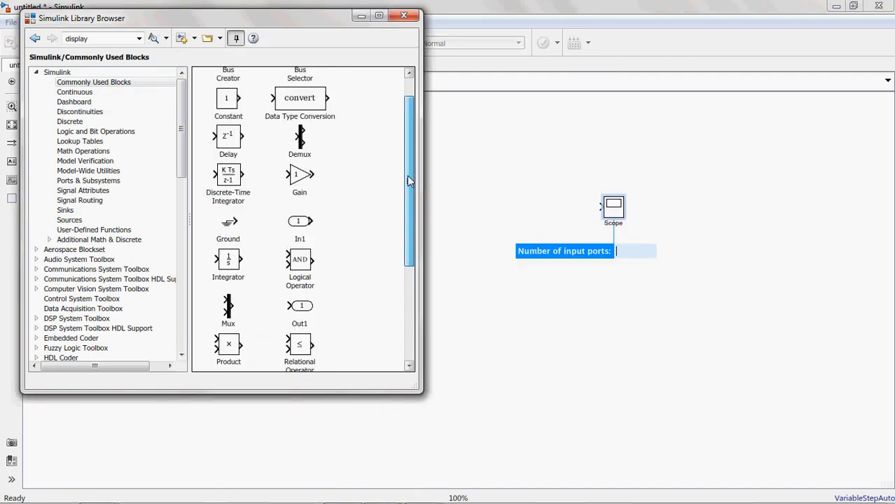
scroll(down, 3)
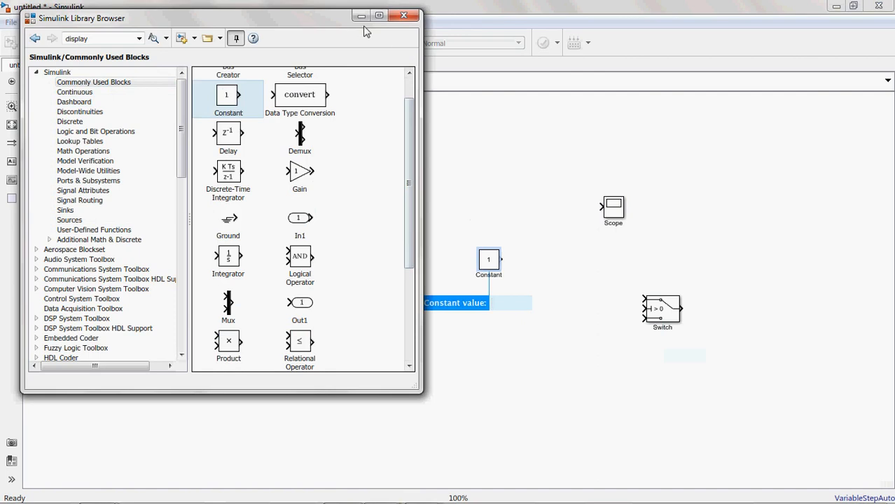
mouse_move(379, 16)
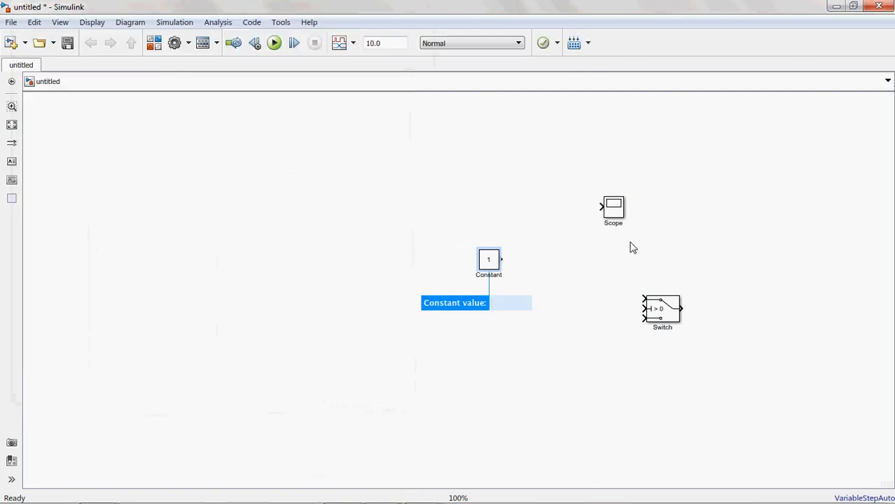
Move the Constant block left and enlarge the Switch block
drag(488, 260, 348, 207)
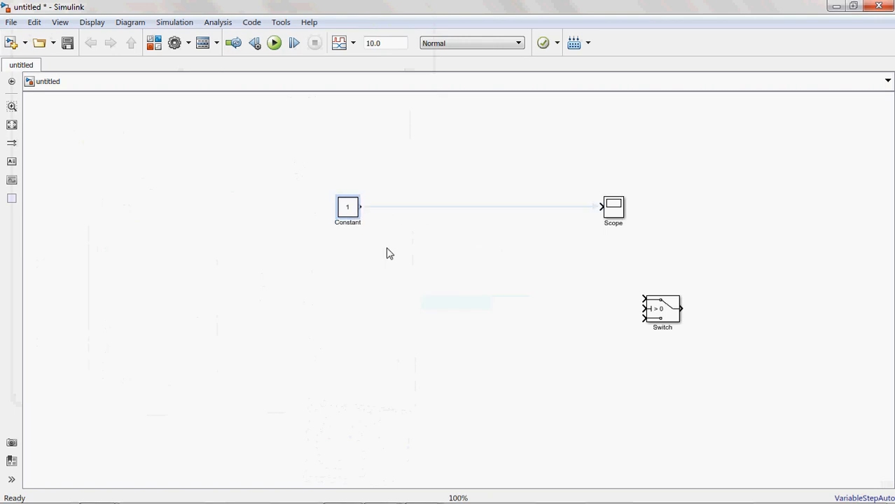
drag(662, 312, 478, 246)
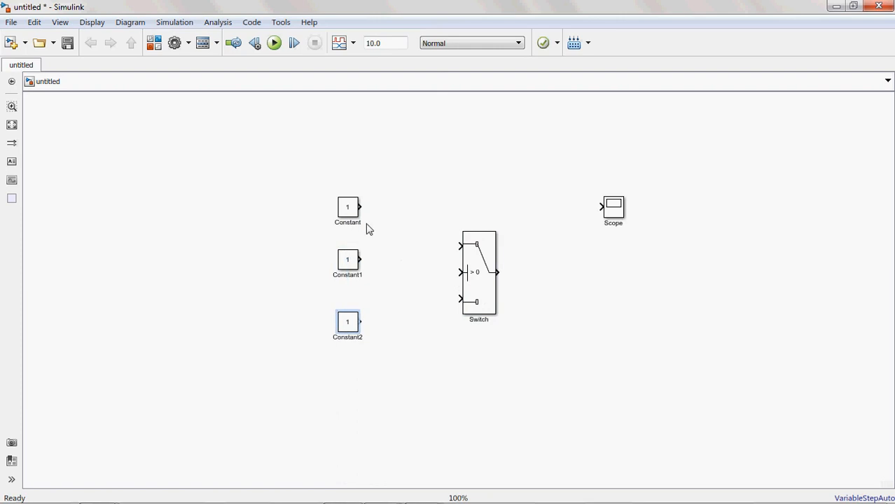
Connect Constant, Constant1 and Constant2 to the Switch inputs and the Switch output to the Scope
drag(360, 207, 460, 246)
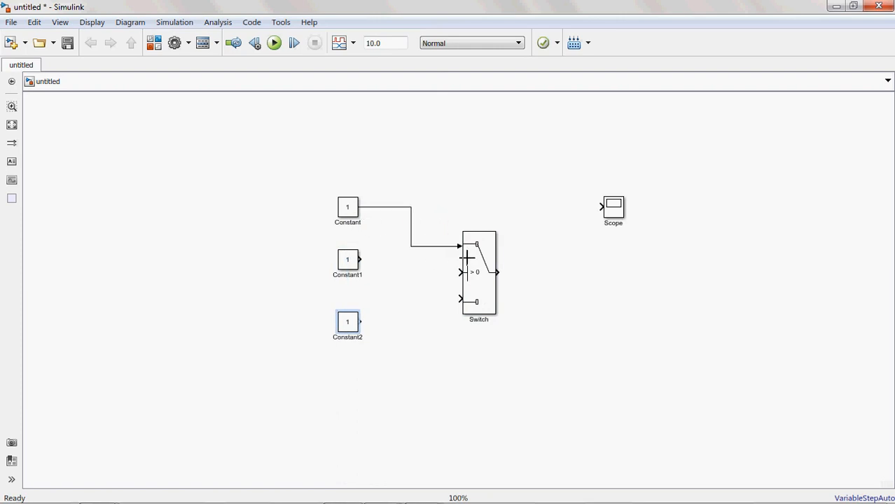
drag(360, 259, 461, 273)
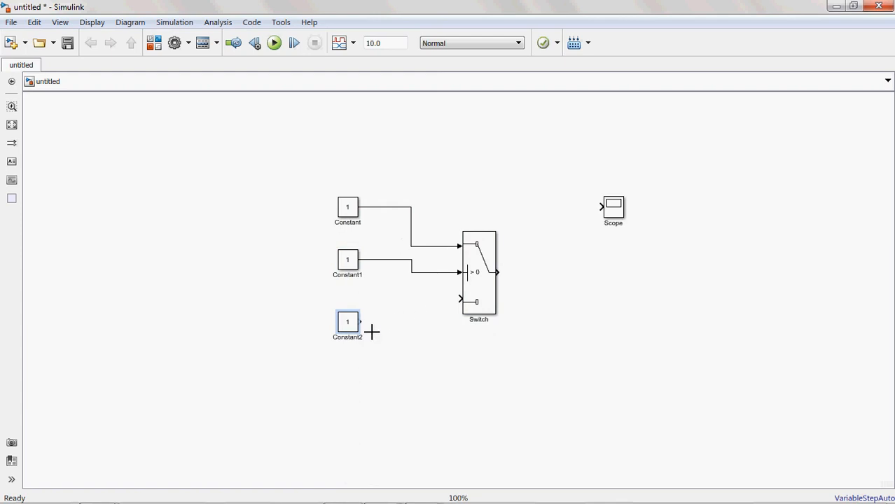
drag(360, 321, 458, 299)
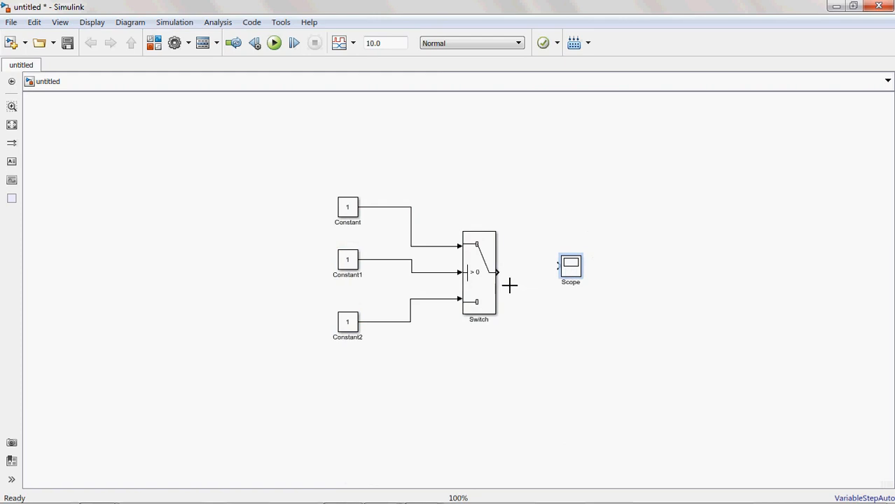
drag(498, 271, 561, 268)
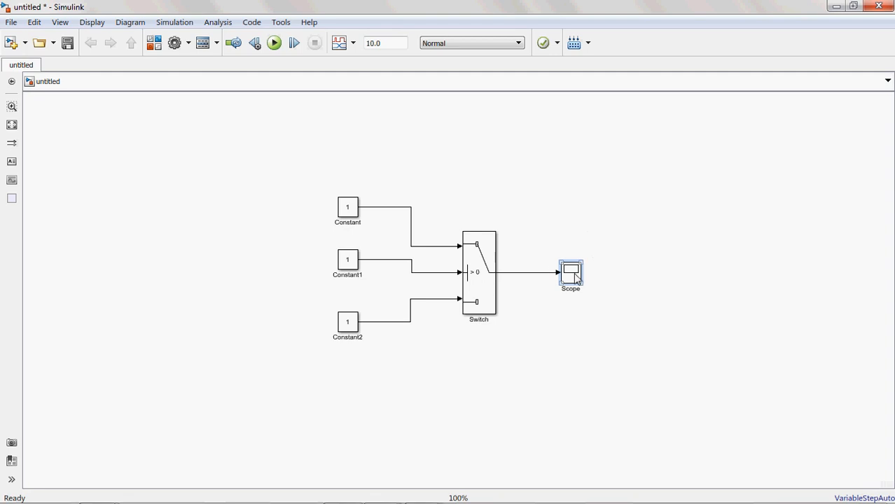
click(347, 260)
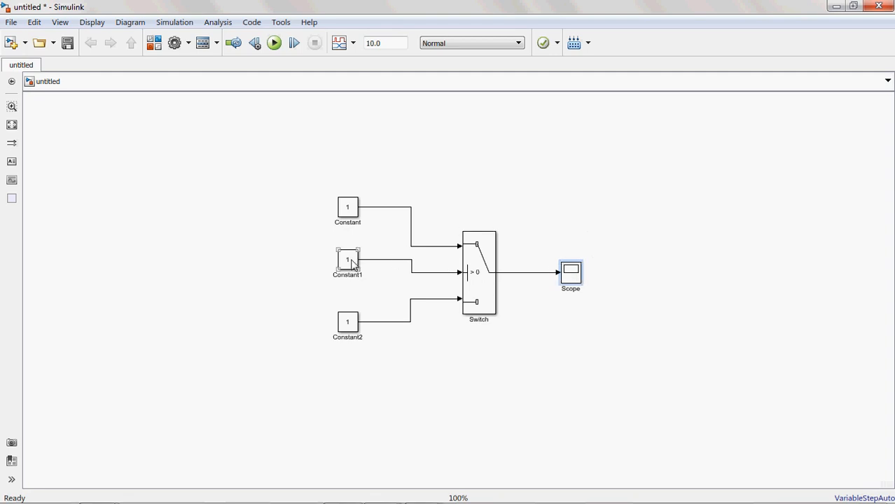
click(347, 265)
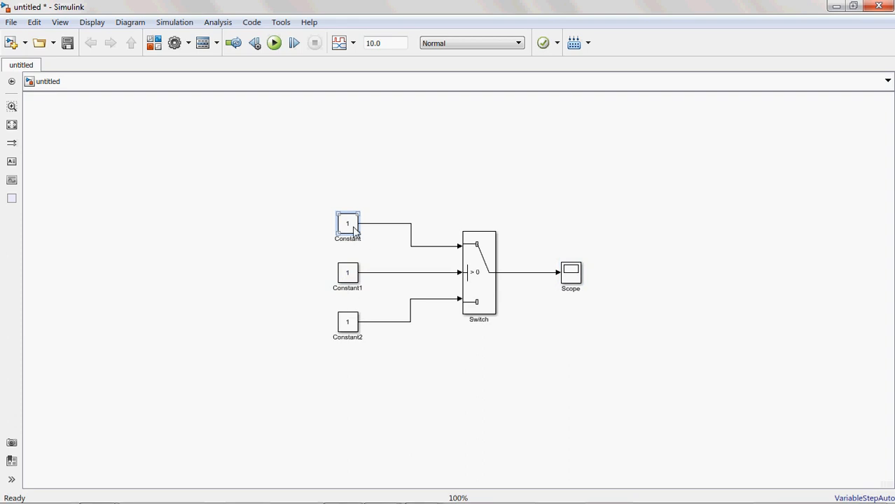
Enter 5 as the top Constant's value and 15 as Constant2's value
double_click(347, 223)
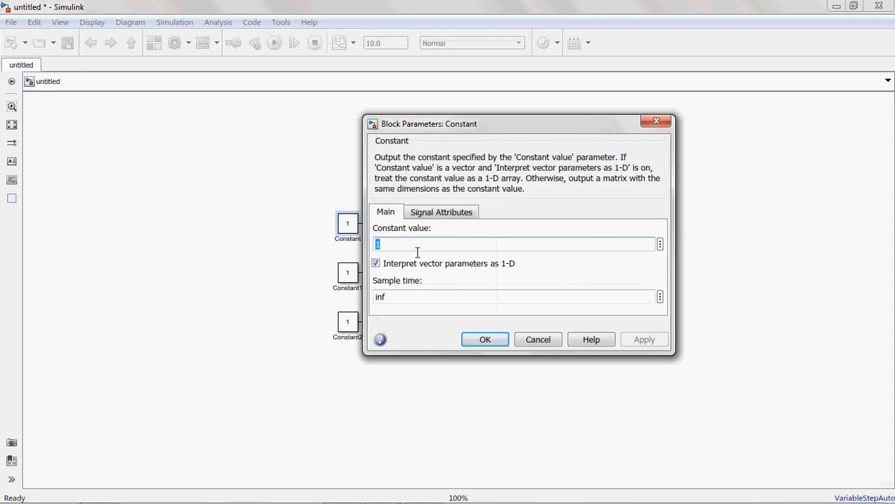
text(5)
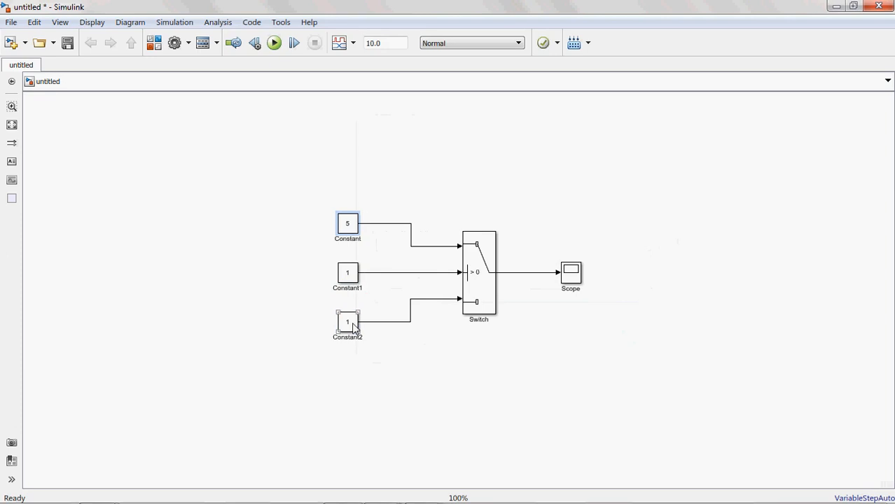
double_click(347, 322)
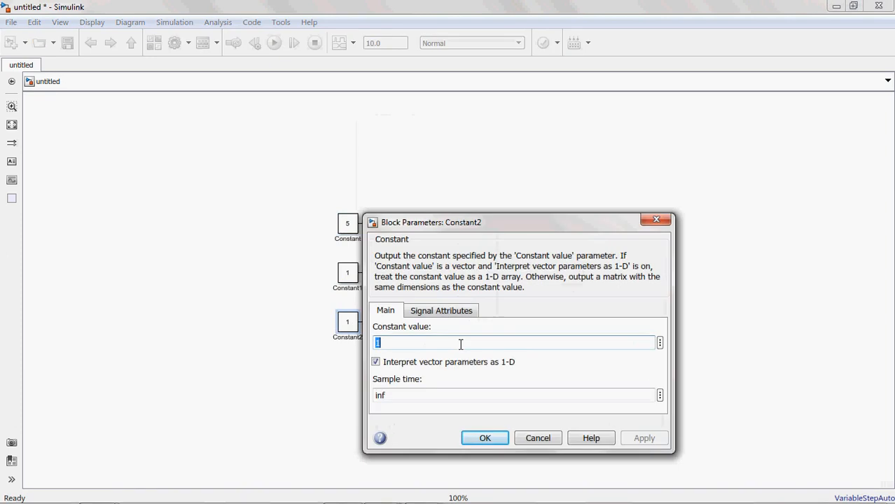
text(15)
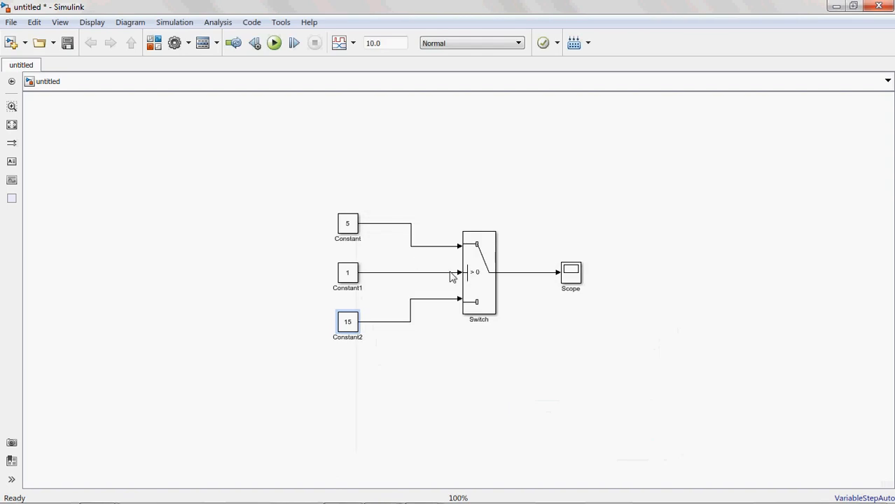
Set the Switch block's Threshold parameter to 3 and confirm
double_click(478, 274)
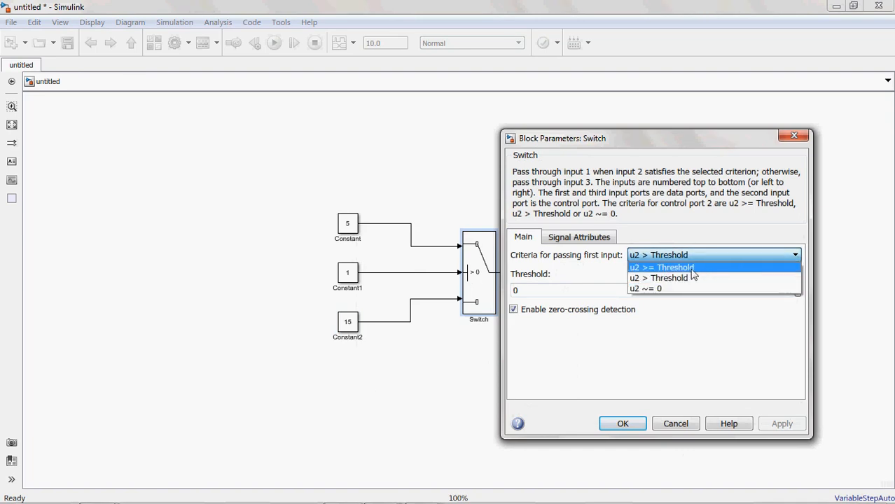
mouse_move(645, 288)
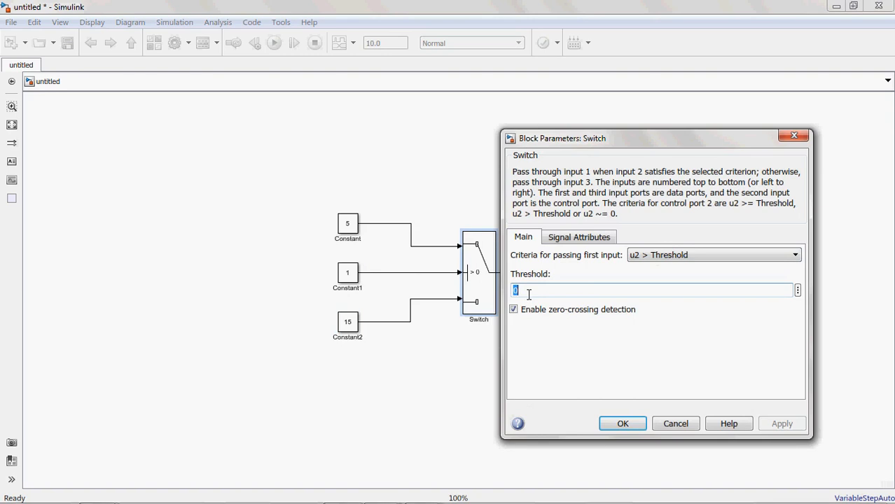
text(3)
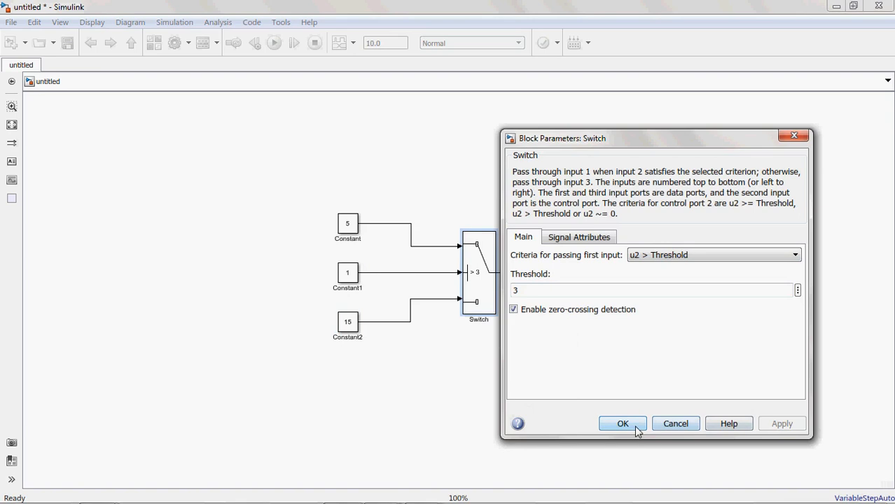
click(622, 423)
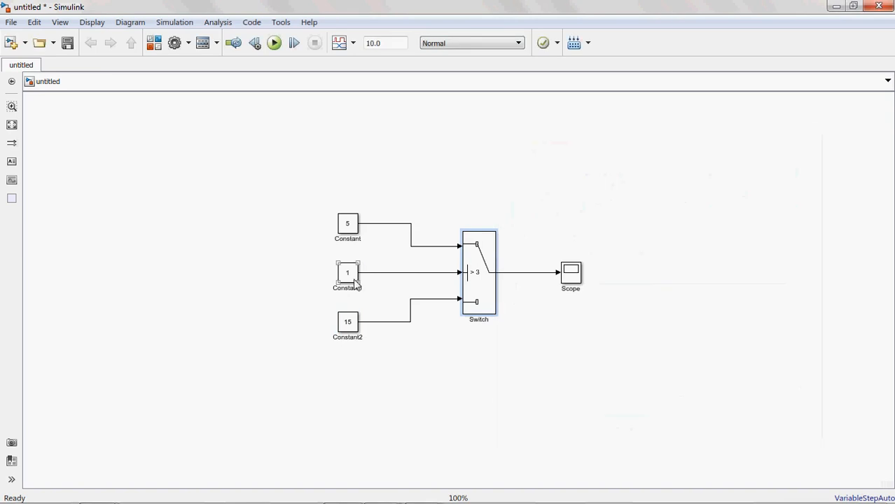
Change Constant1's value to 2 directly on the block
double_click(479, 273)
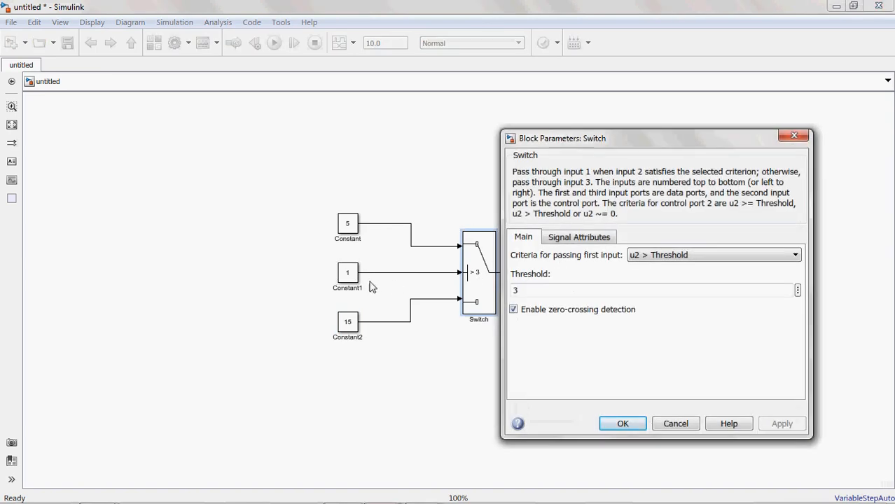
click(622, 423)
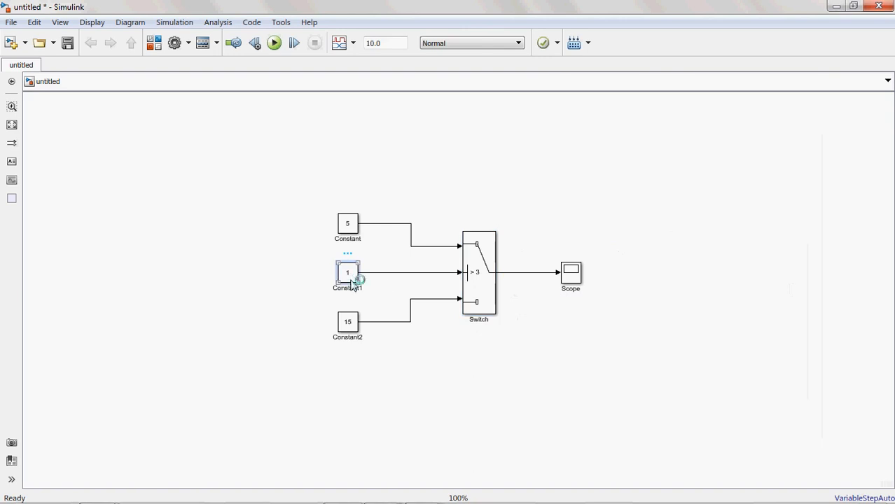
double_click(347, 273)
text(2)
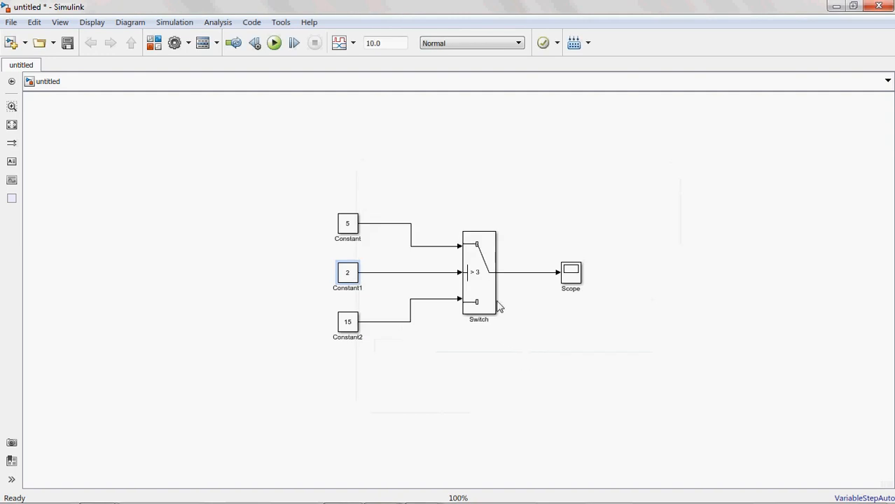
Review the Switch block's threshold criteria and cancel without changes
double_click(479, 273)
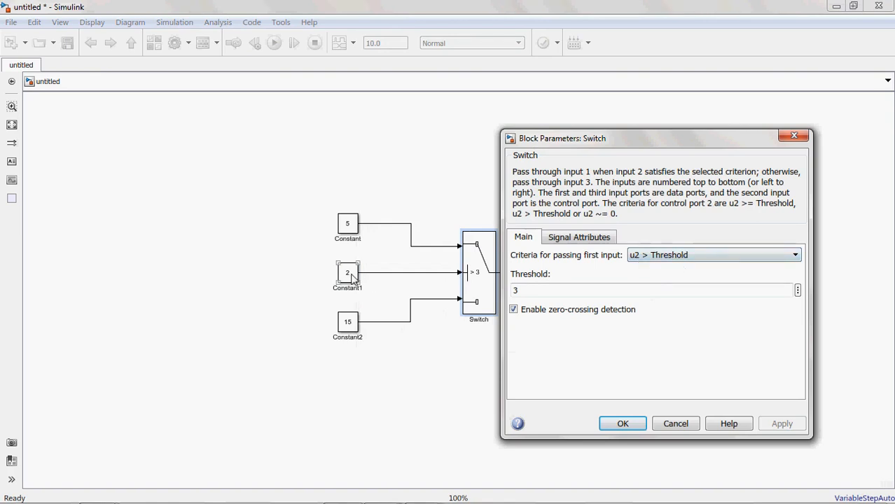
mouse_move(637, 270)
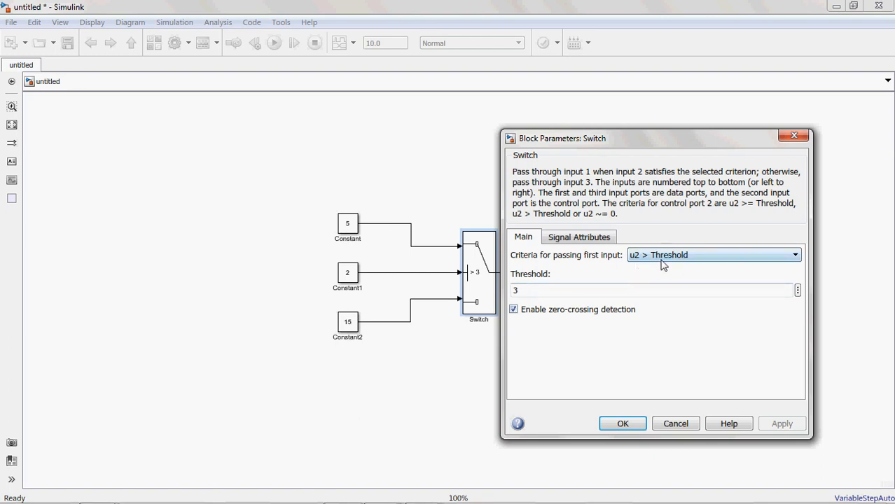
mouse_move(657, 268)
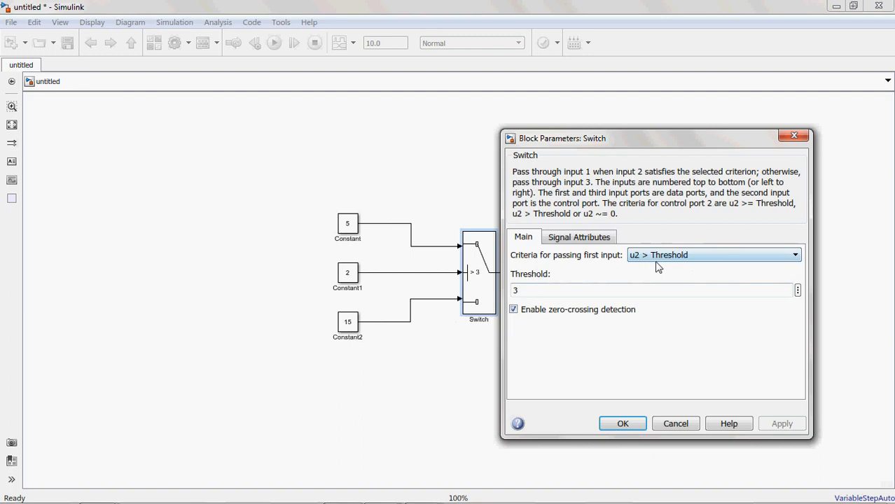
mouse_move(650, 271)
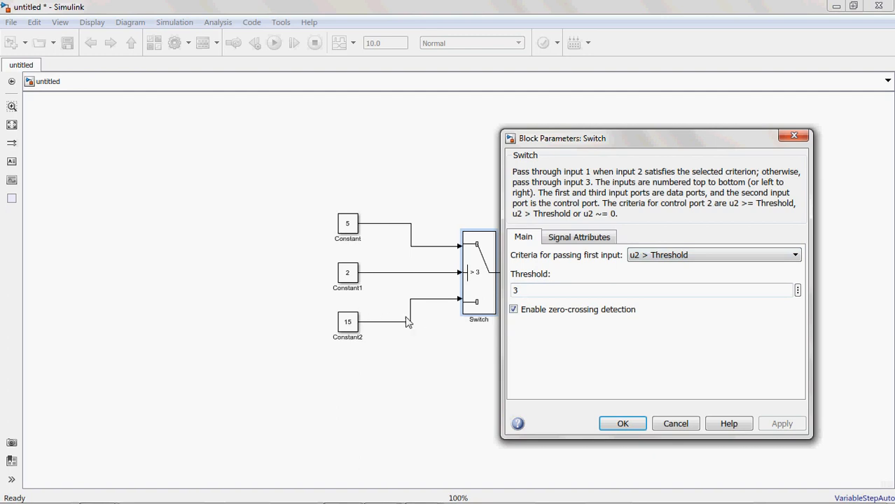
click(348, 323)
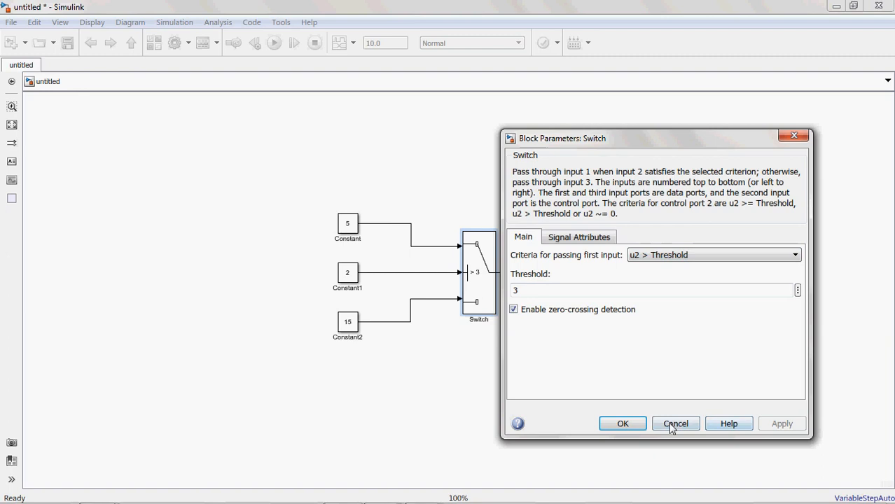
mouse_move(370, 322)
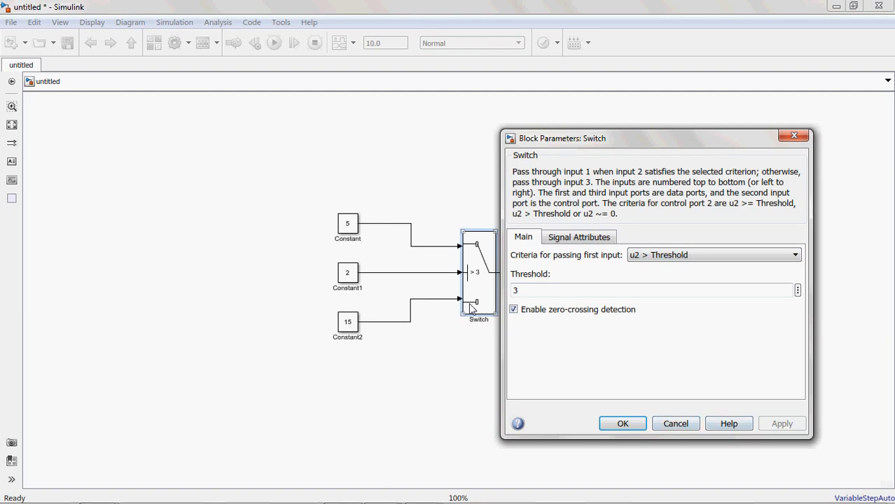
click(622, 423)
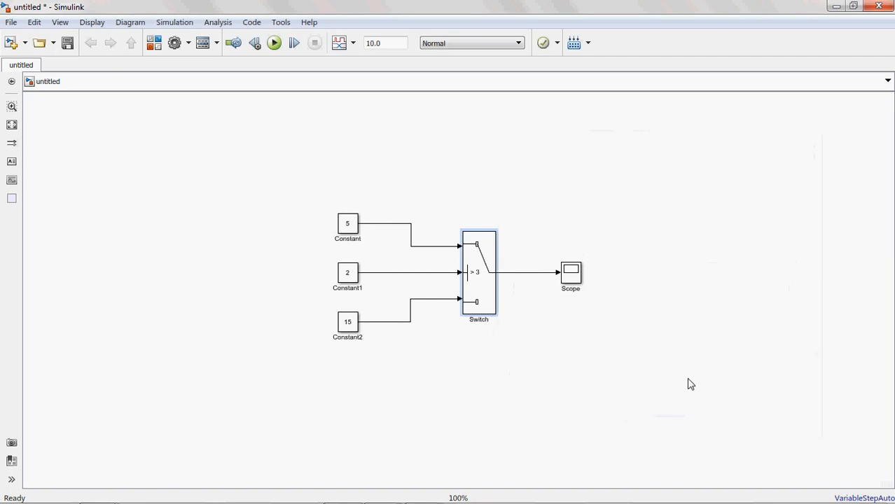
Run the simulation and close the Scope plot showing the constant output of 15
click(274, 43)
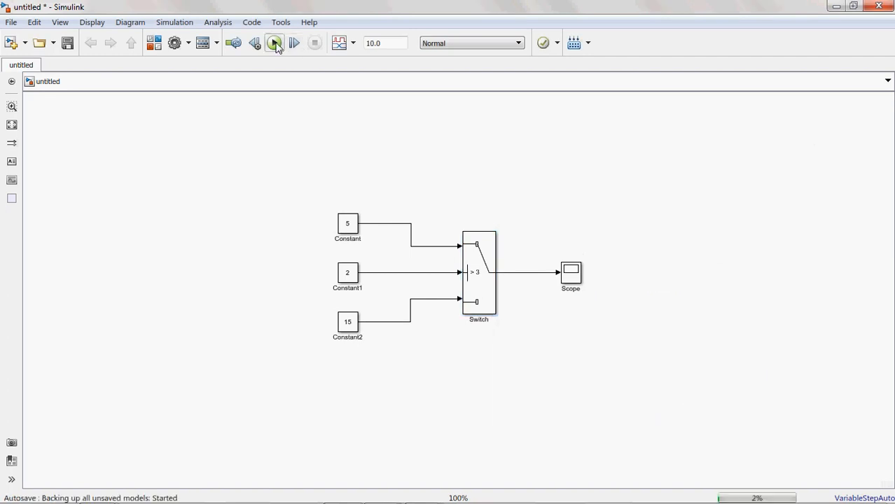
click(274, 43)
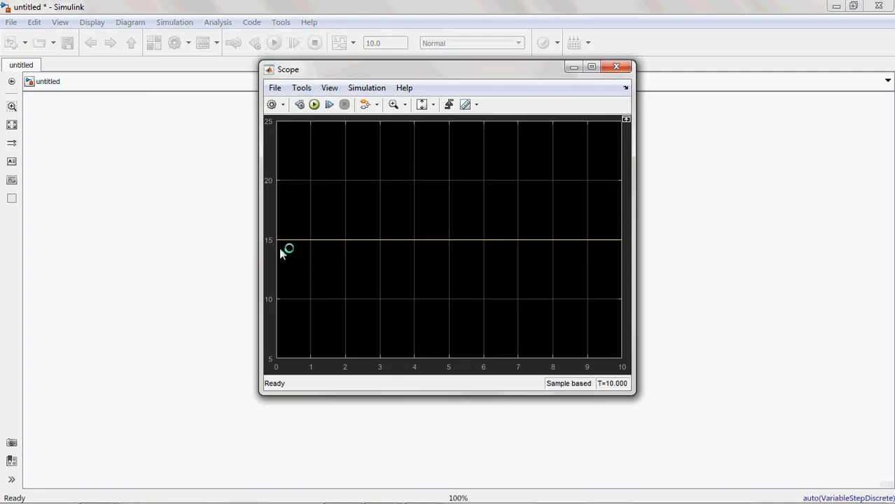
click(617, 67)
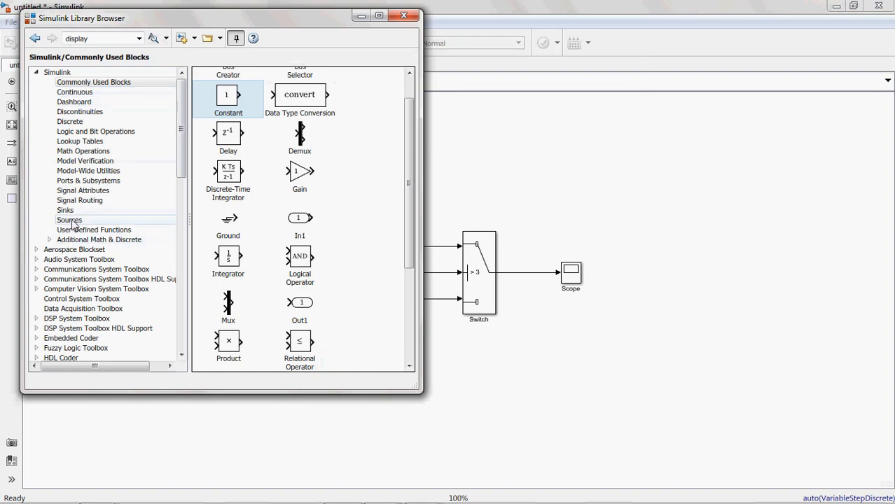
Place two Signal Generator blocks from Sources at the Switch's top and bottom inputs
click(68, 220)
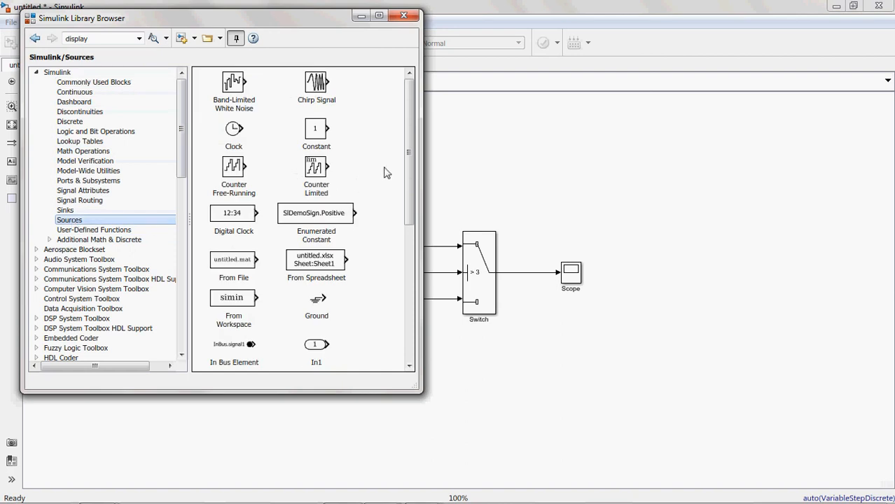
scroll(down, 3)
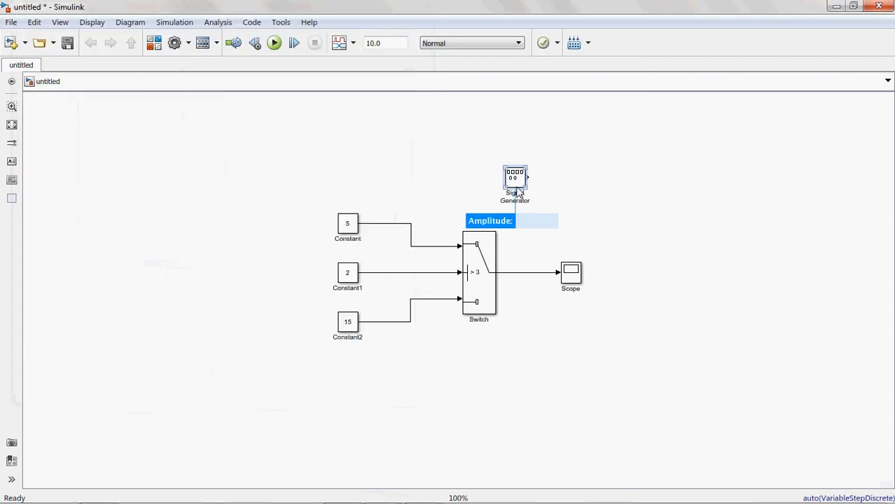
drag(515, 186, 269, 193)
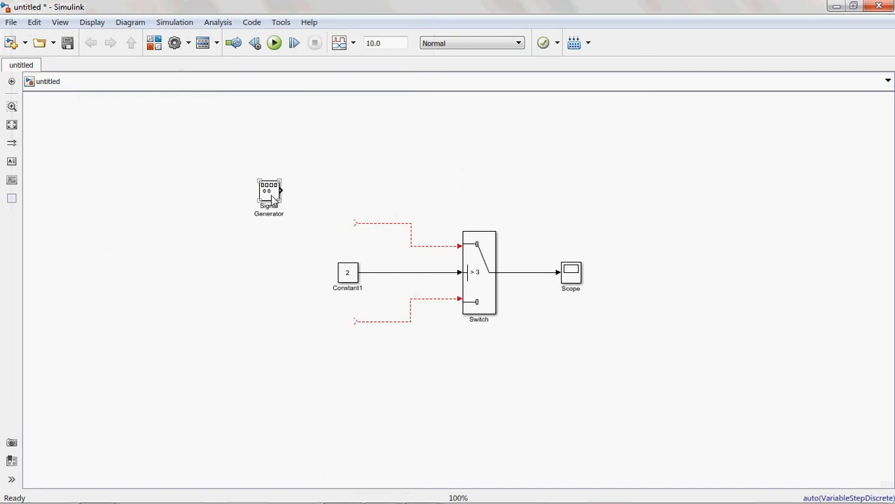
drag(269, 193, 348, 222)
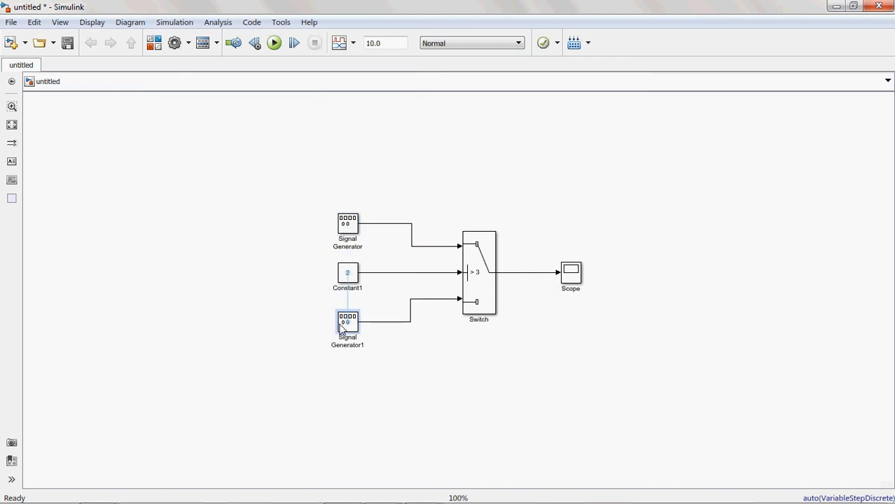
click(348, 223)
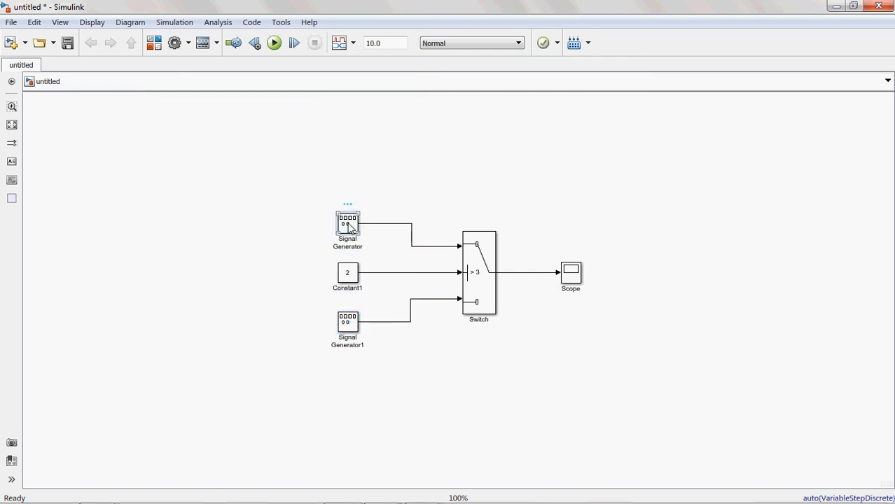
Keep Signal Generator as a sine and switch Signal Generator1's waveform to sawtooth
double_click(347, 220)
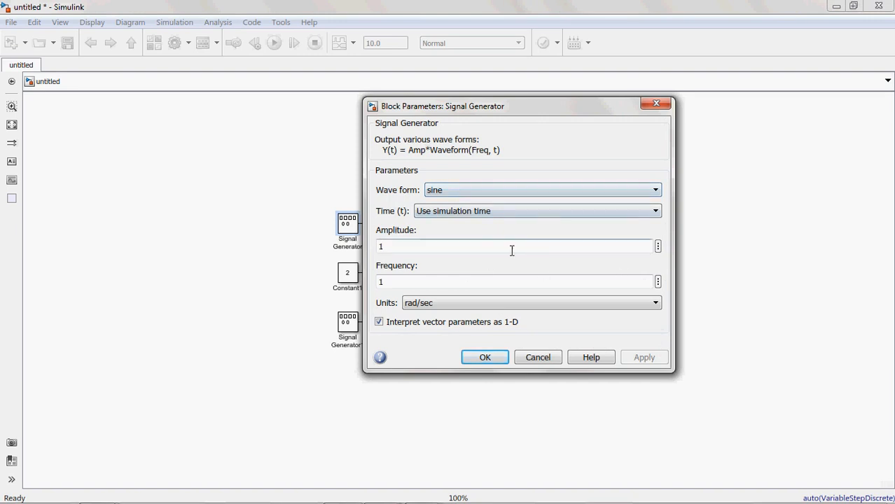
click(515, 281)
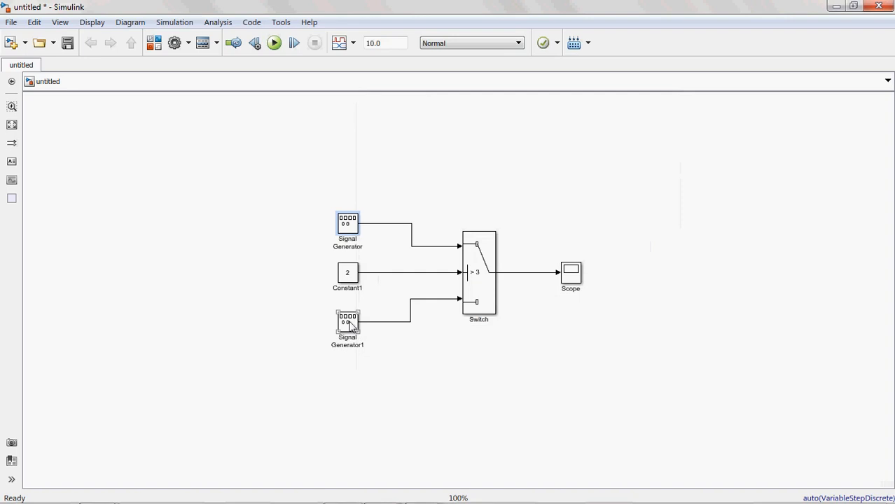
double_click(347, 321)
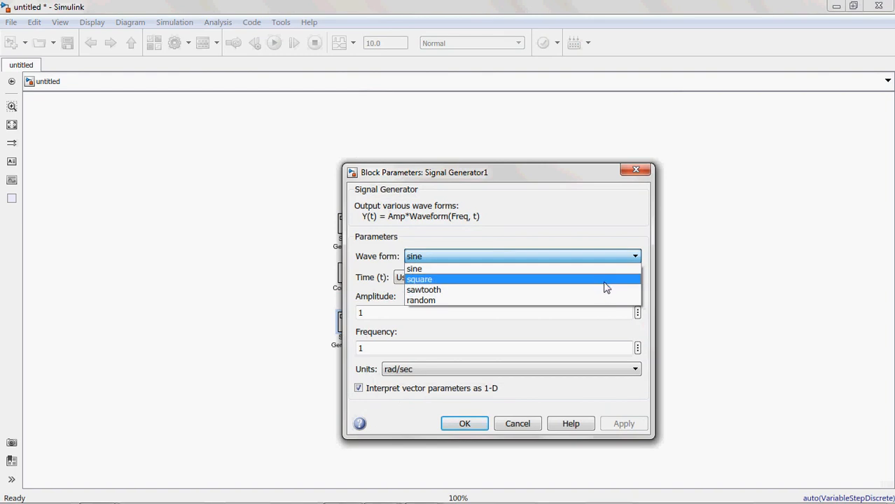
mouse_move(605, 290)
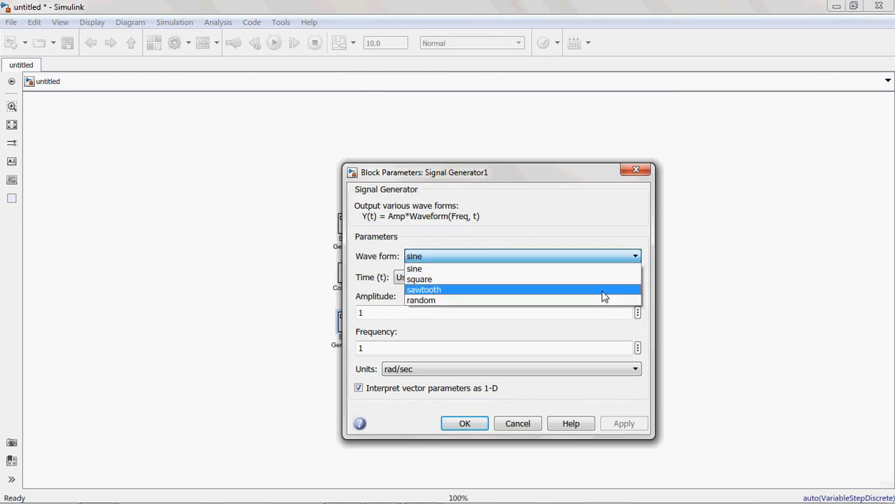
click(423, 289)
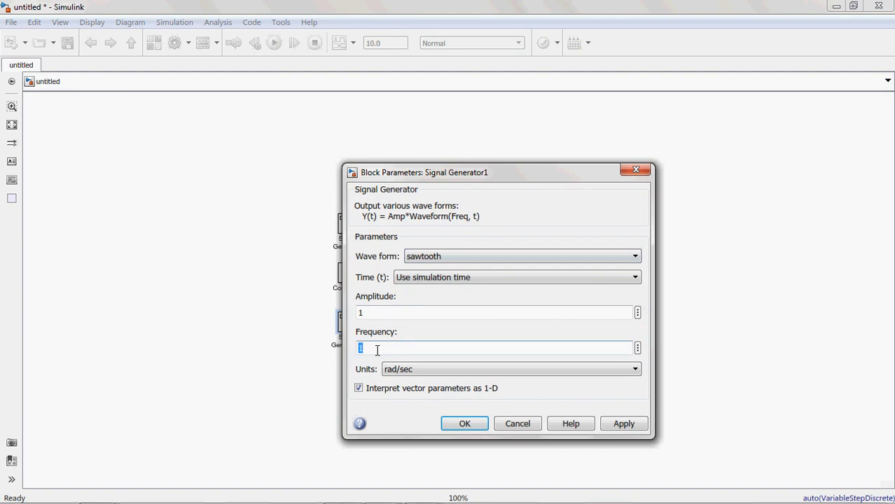
click(622, 424)
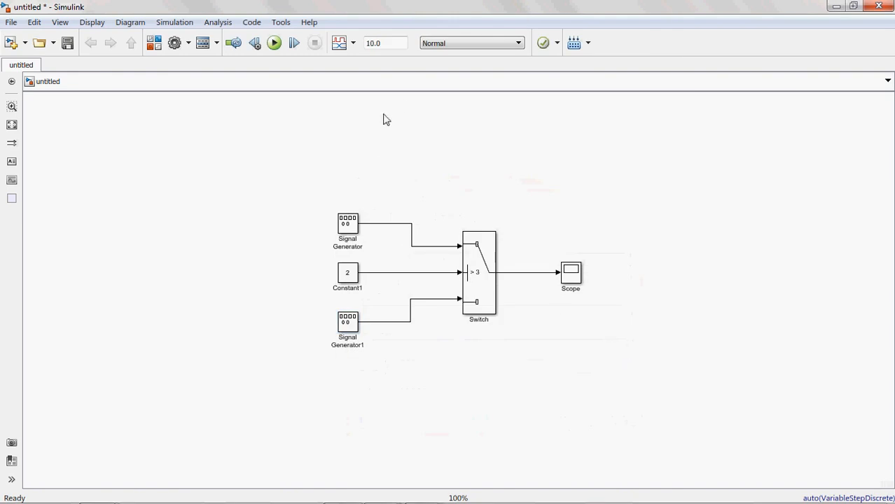
mouse_move(412, 287)
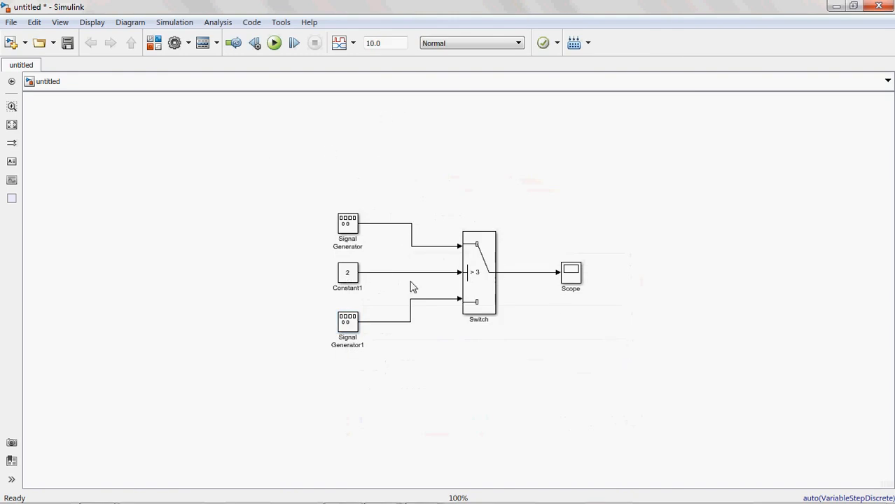
Run the model and view the sawtooth trace in the Scope, closing and reopening it
click(479, 273)
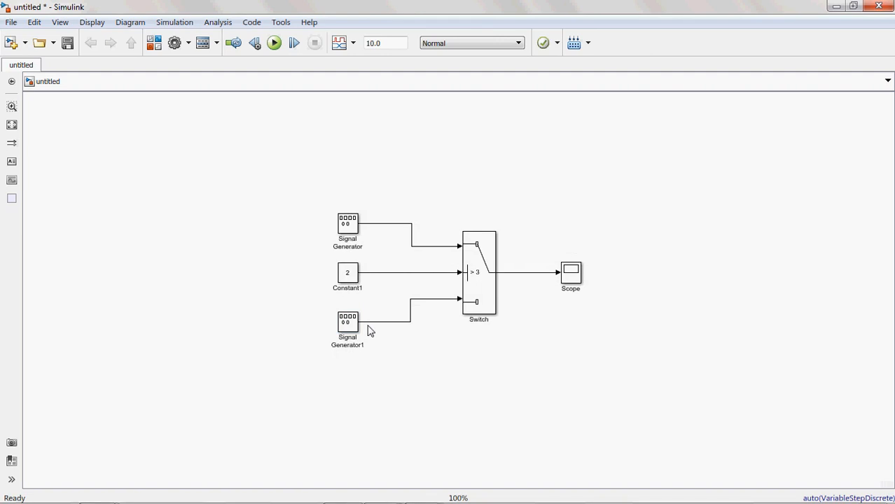
mouse_move(599, 286)
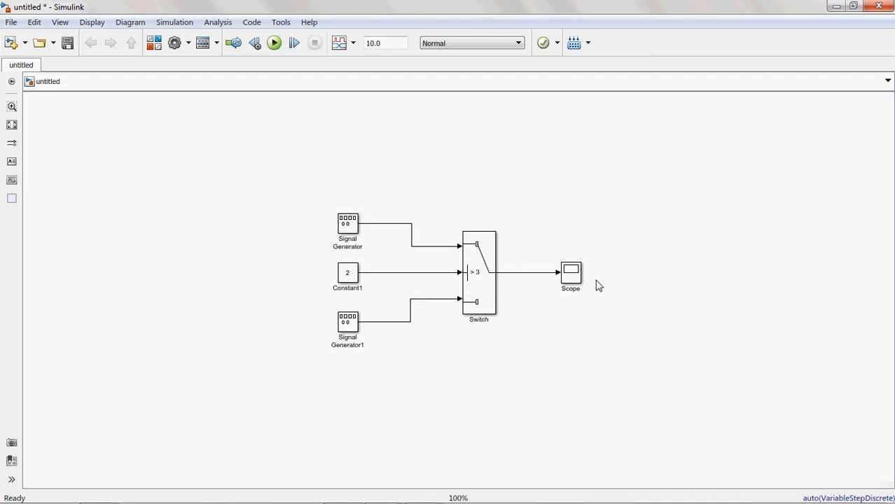
click(570, 272)
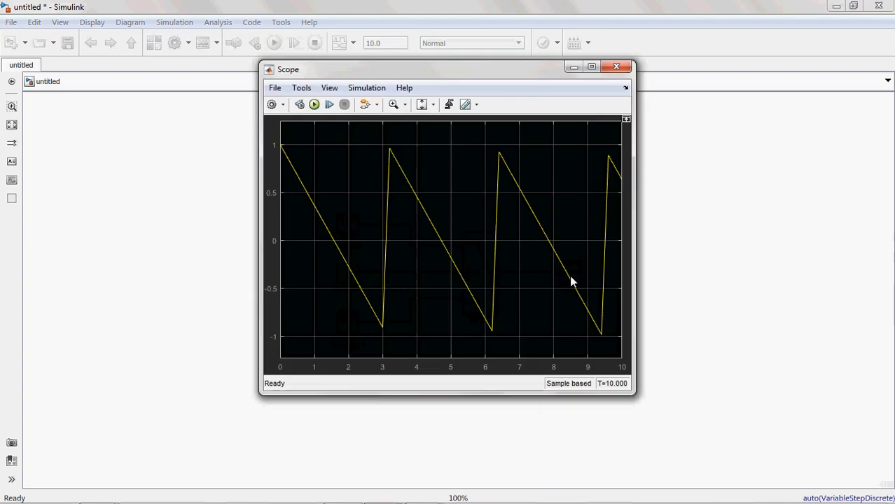
mouse_move(500, 231)
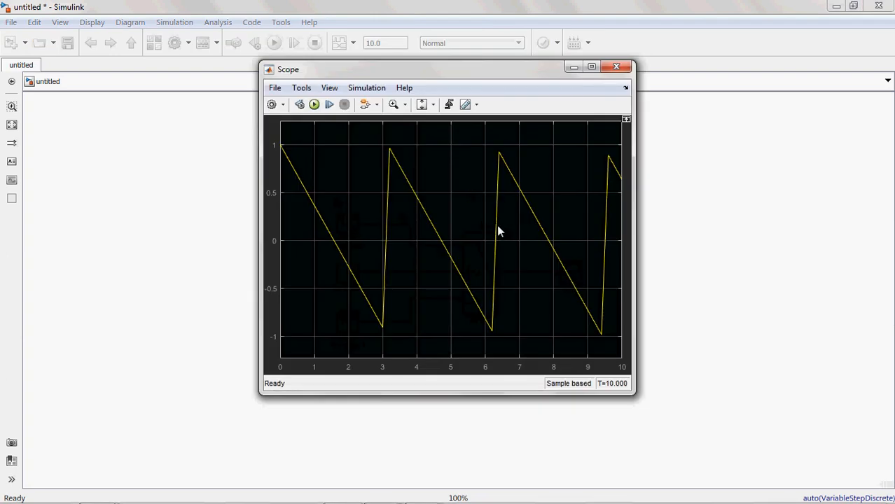
click(615, 66)
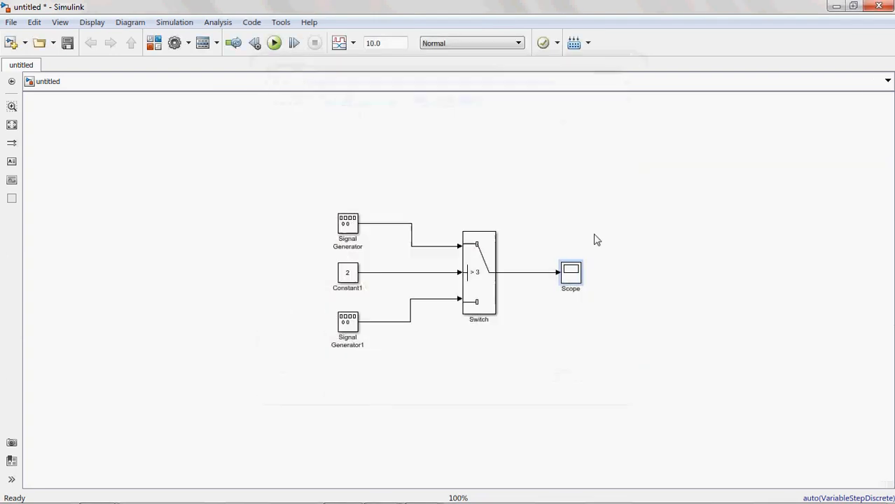
click(571, 273)
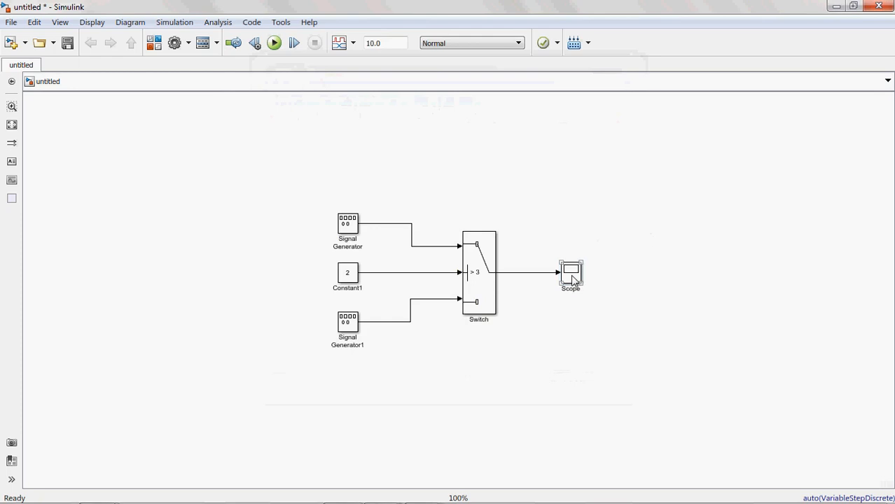
click(570, 273)
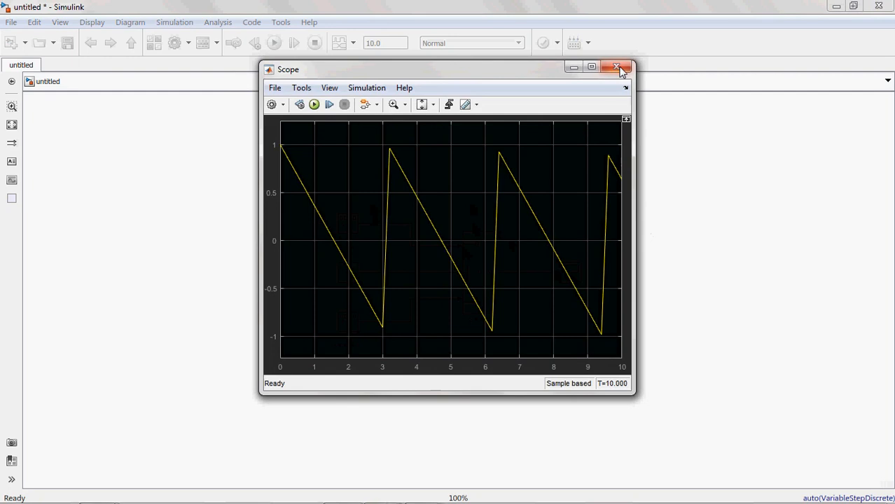
click(618, 67)
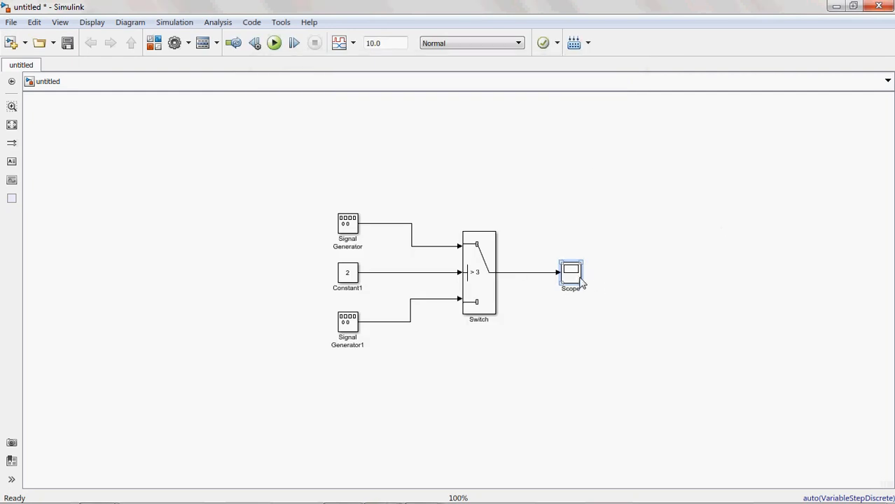
mouse_move(576, 278)
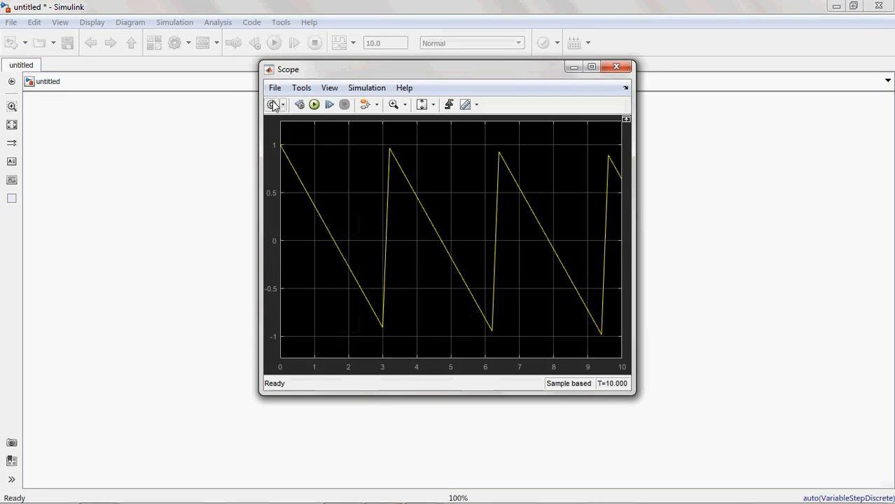
Set the Scope to 3 input ports with a 3x1 stacked axes layout
click(271, 105)
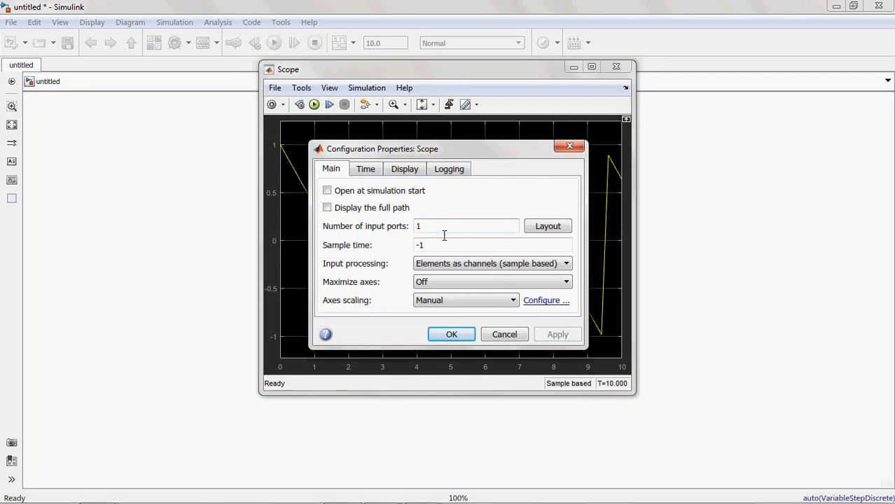
triple_click(466, 226)
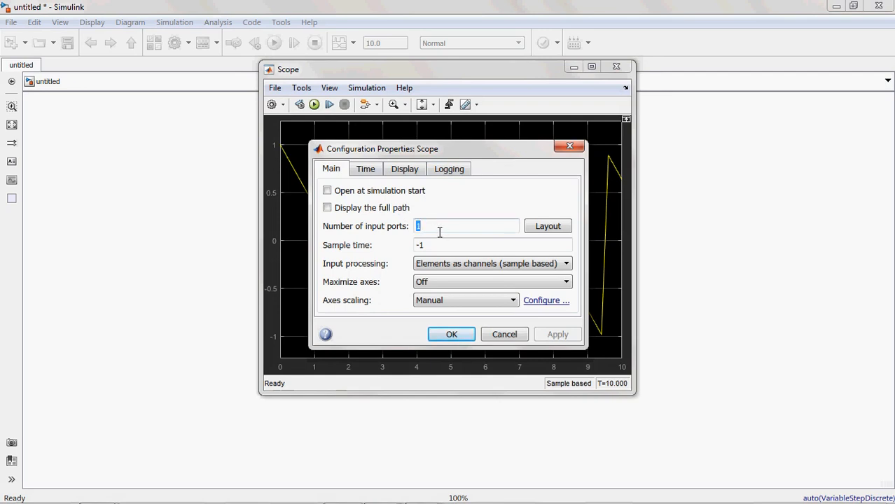
text(3)
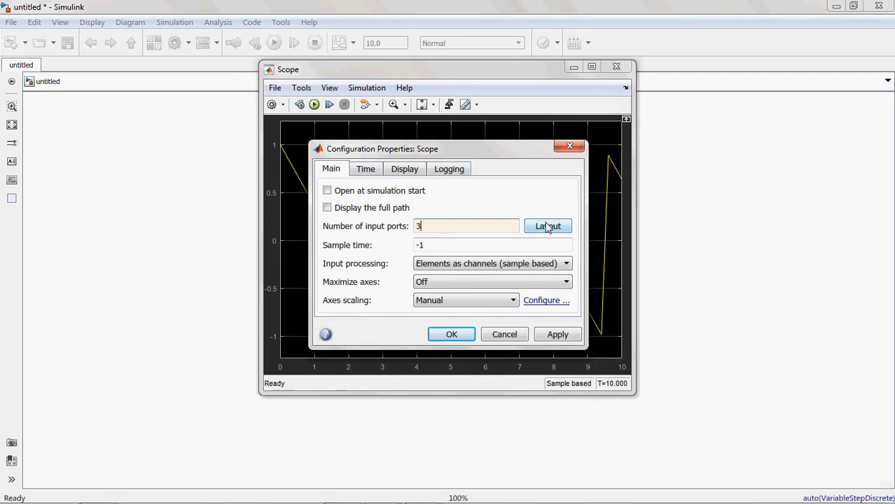
click(548, 225)
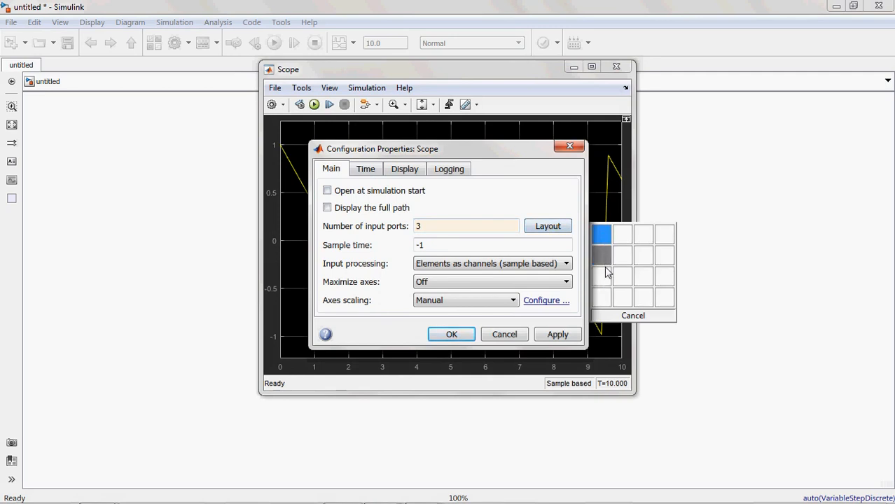
click(557, 334)
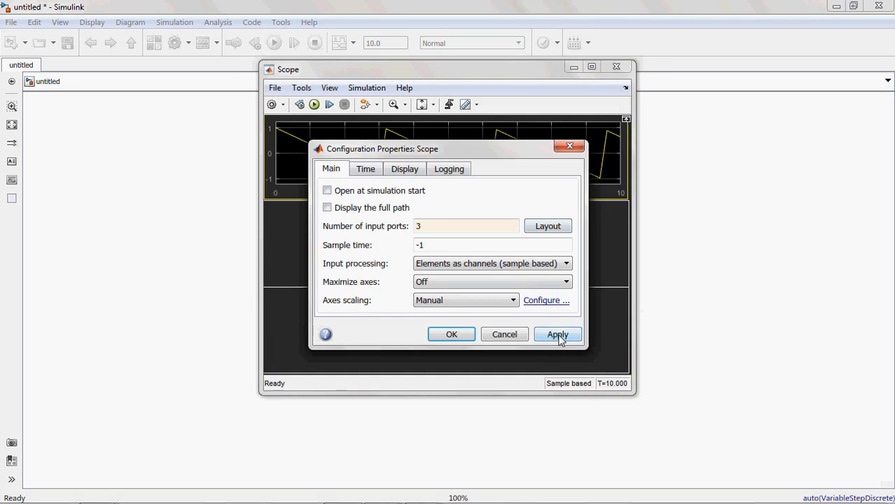
click(557, 334)
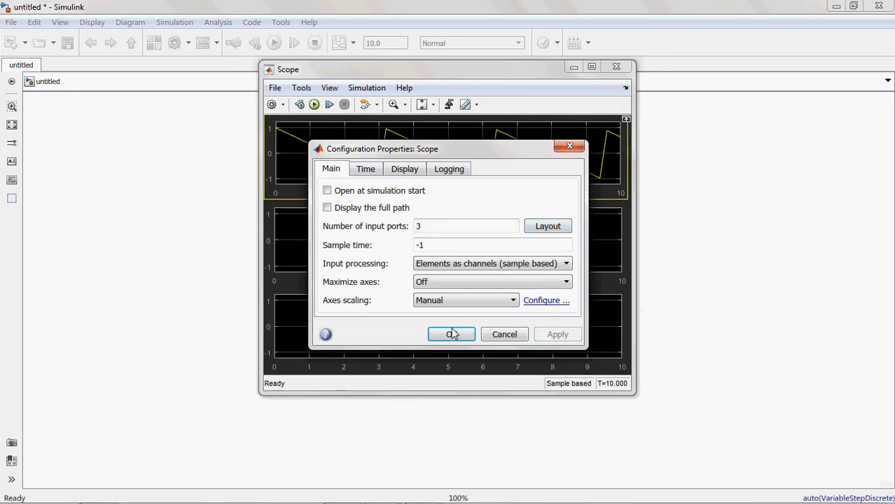
click(451, 334)
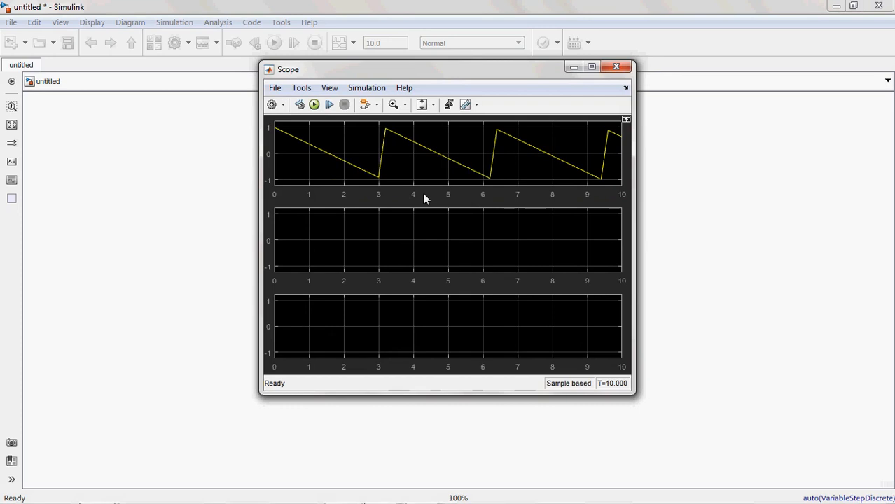
mouse_move(294, 362)
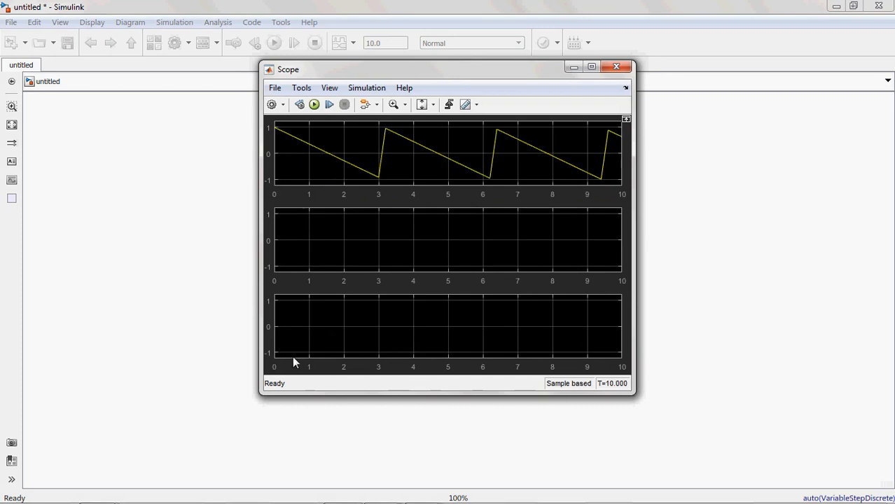
mouse_move(629, 373)
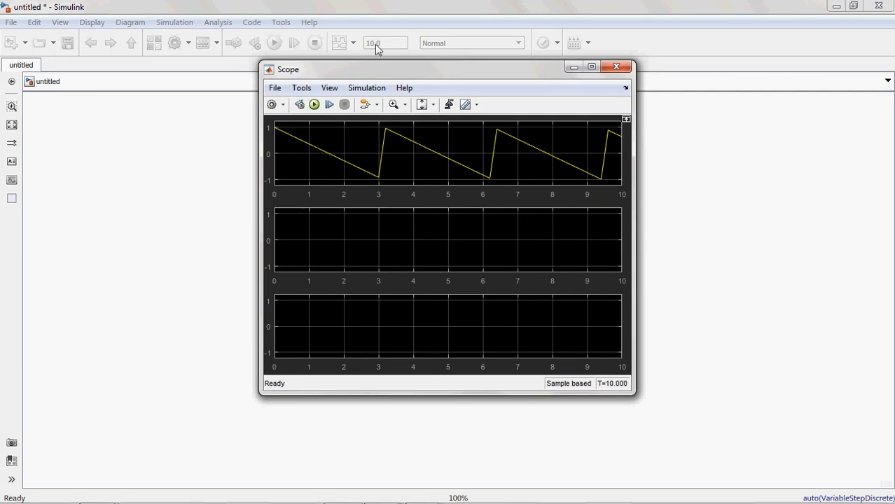
mouse_move(624, 375)
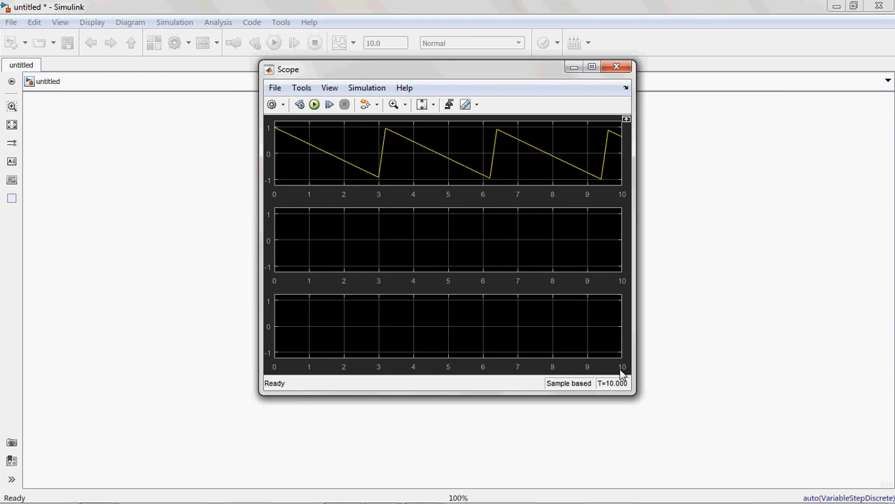
mouse_move(619, 66)
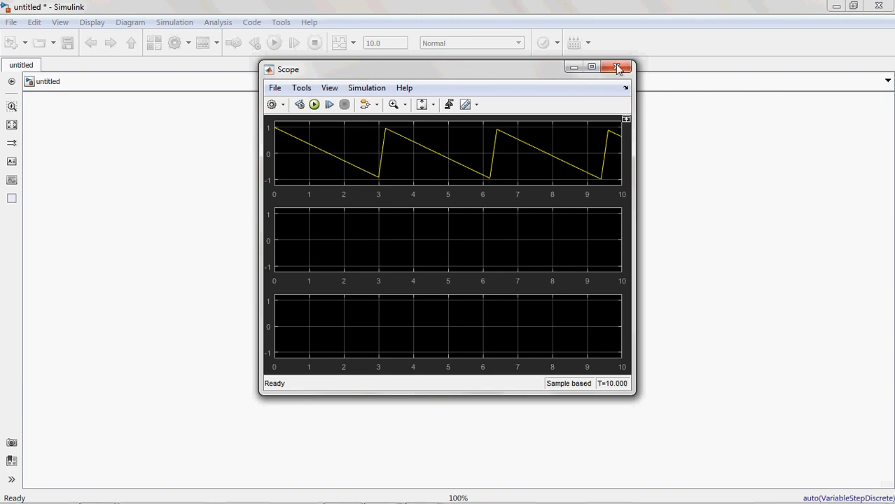
Close the Scope plot window to return to the diagram
click(617, 67)
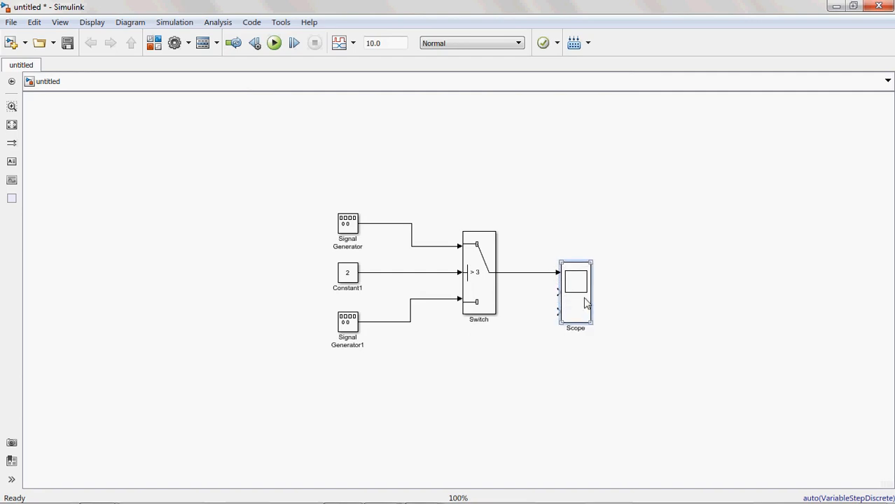
Reposition the Scope, wire the signals into its ports, then run and view results
drag(575, 293, 602, 252)
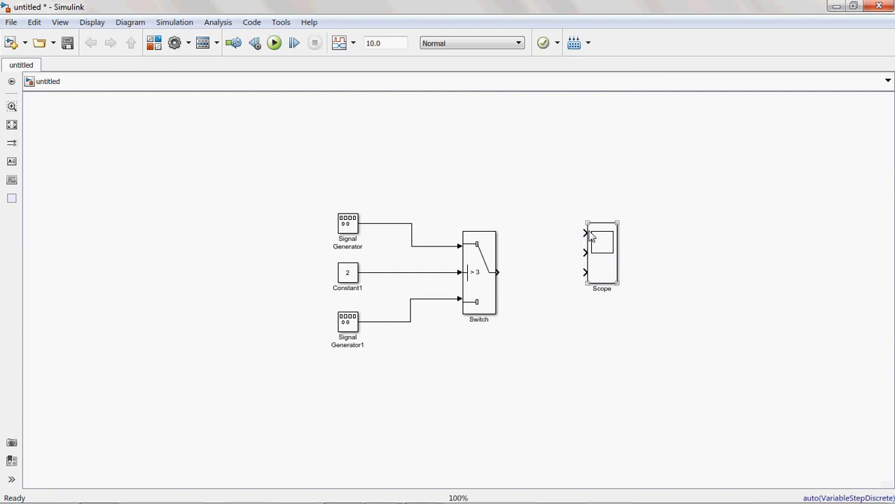
drag(410, 225, 584, 233)
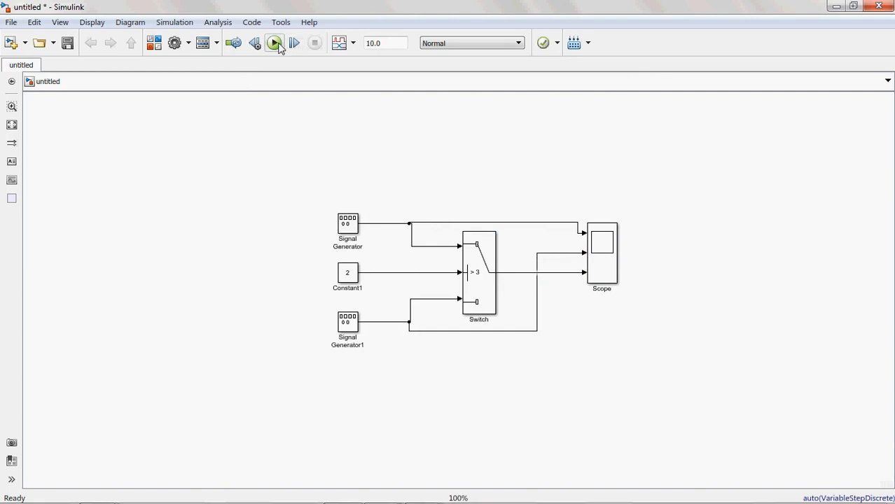
click(274, 42)
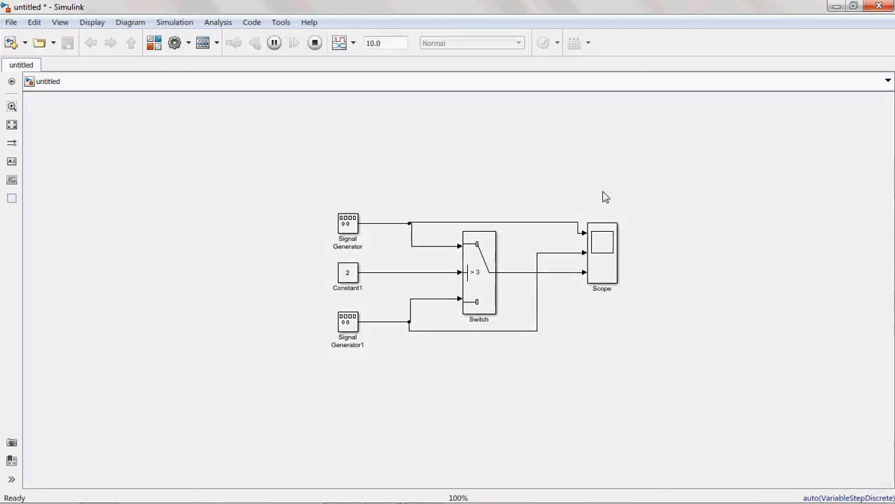
double_click(602, 242)
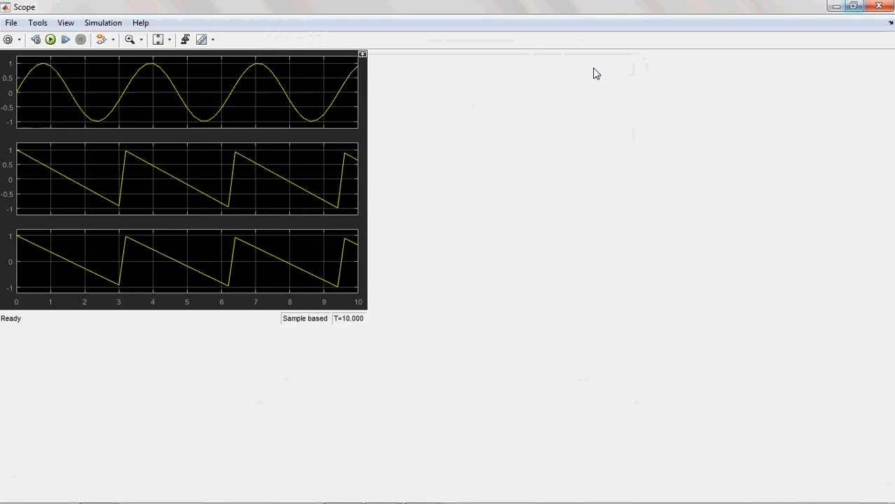
Title the top Scope display 'input1'
right_click(424, 95)
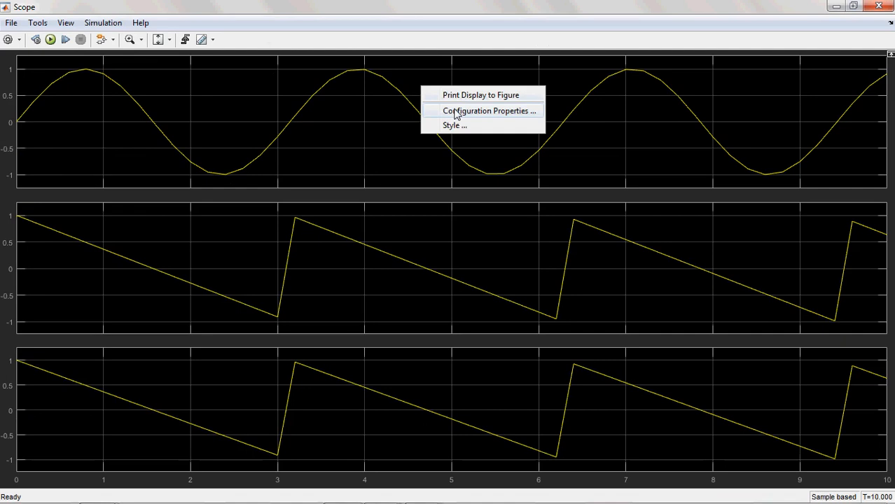
click(488, 110)
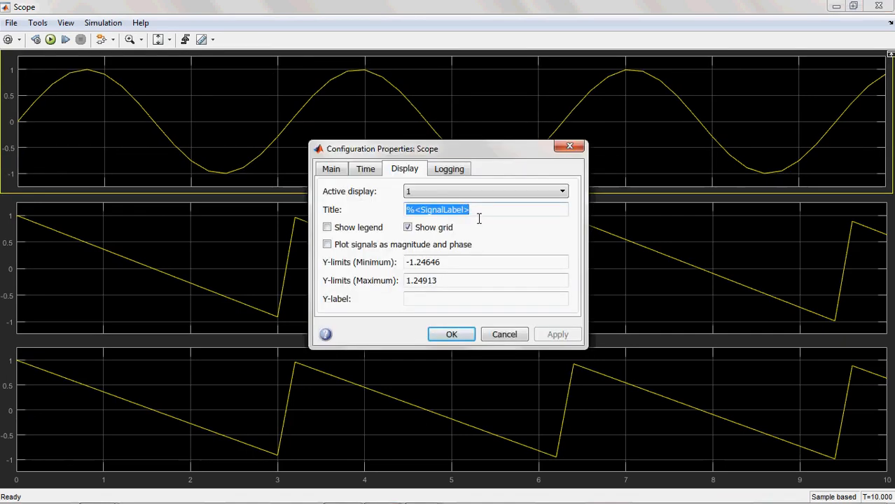
text(in)
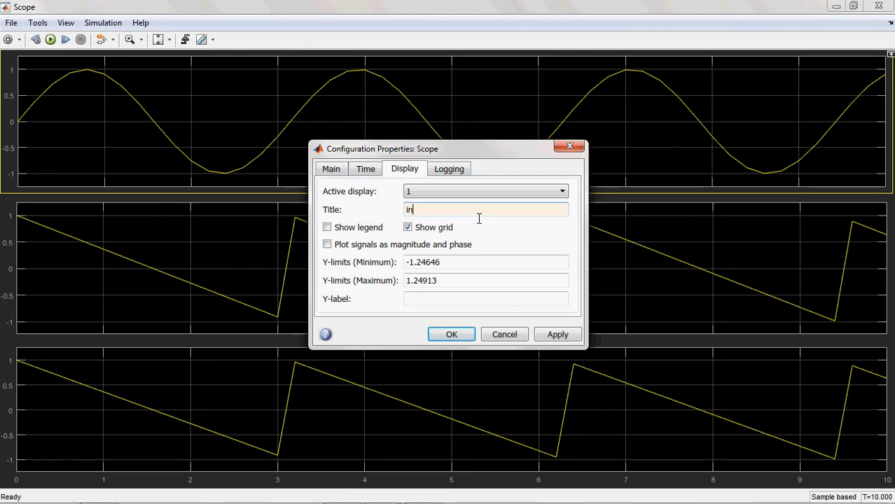
text(put1)
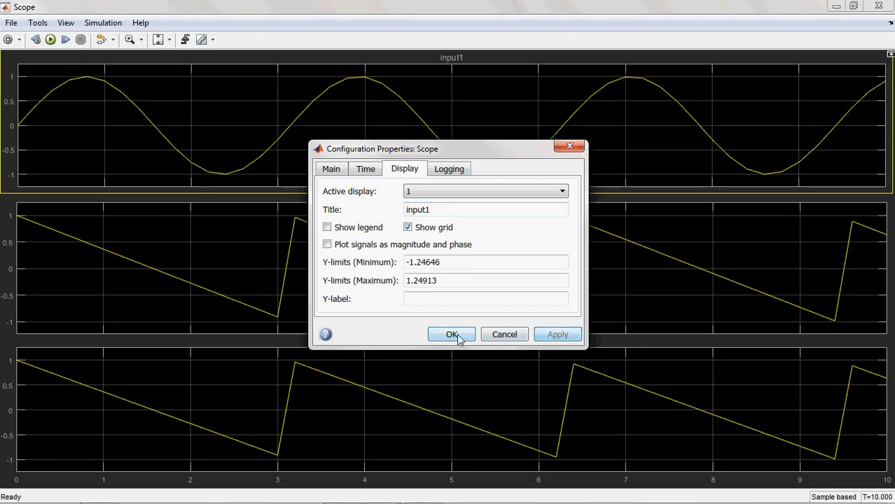
Title the middle and bottom Scope displays 'input3' and 'output'
right_click(521, 288)
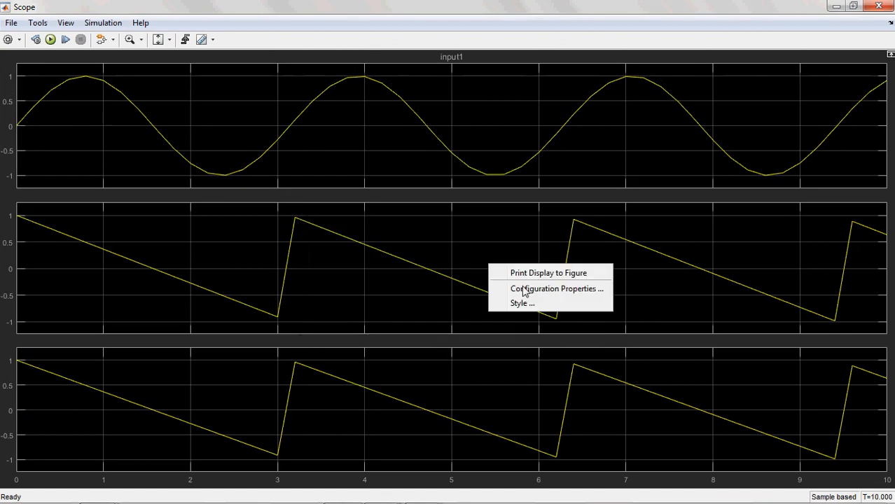
click(557, 289)
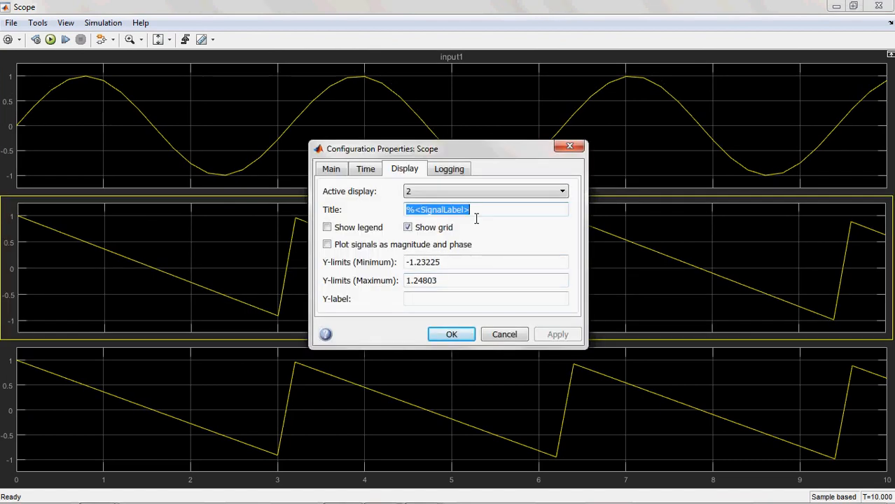
text(input3)
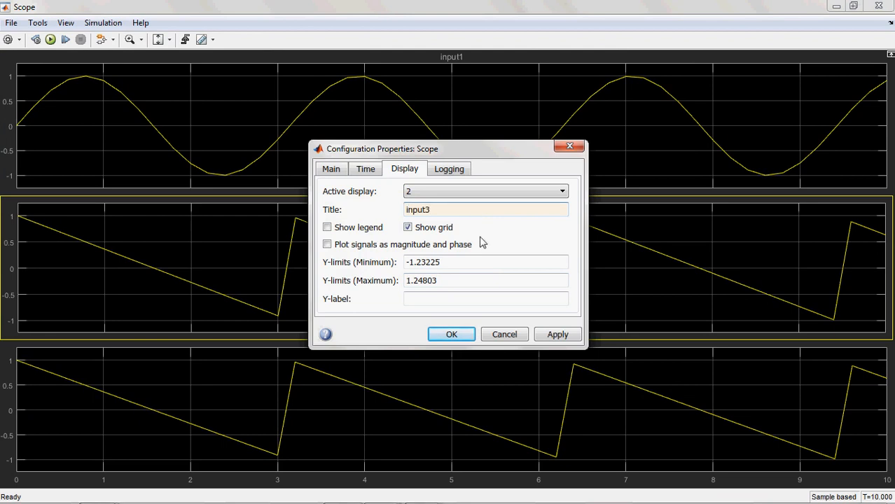
click(557, 334)
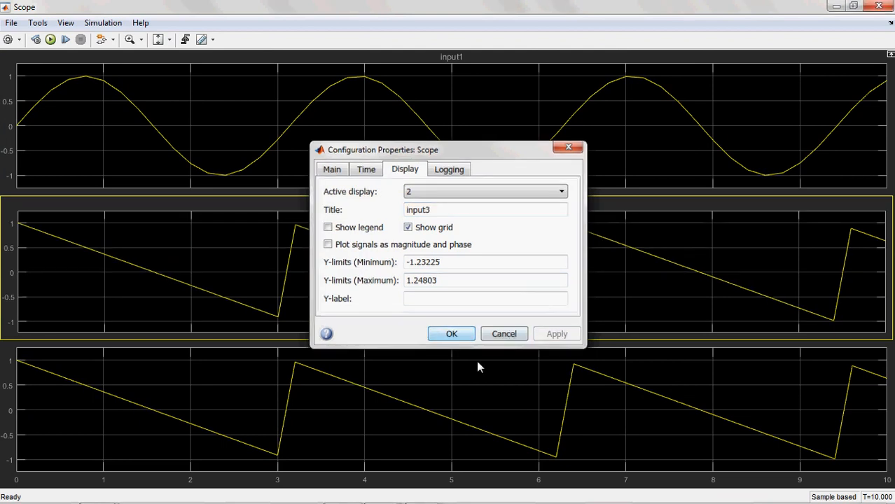
click(559, 191)
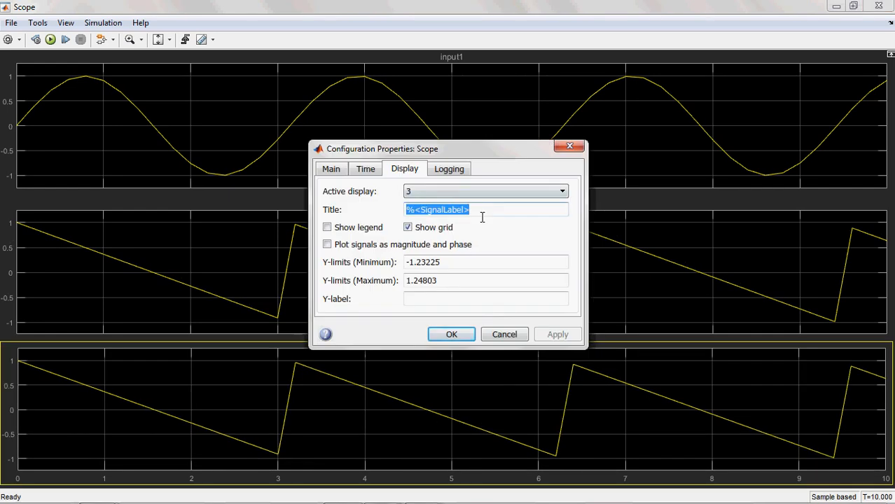
text(output)
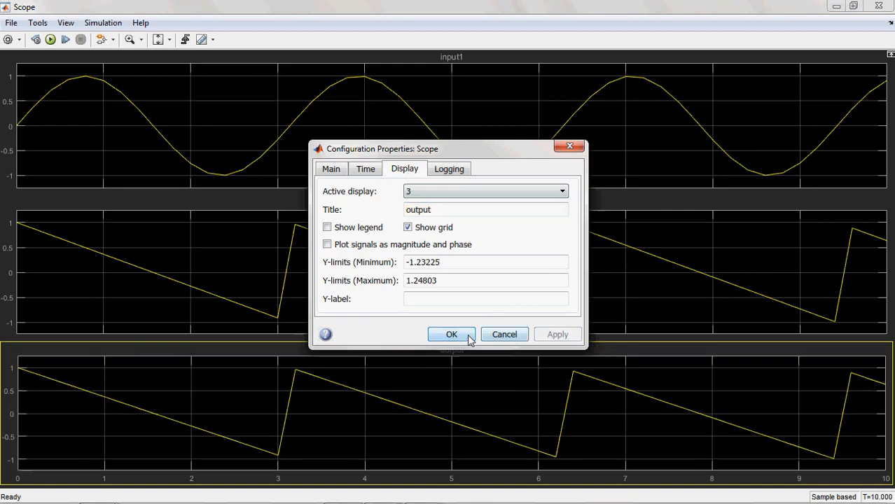
click(451, 334)
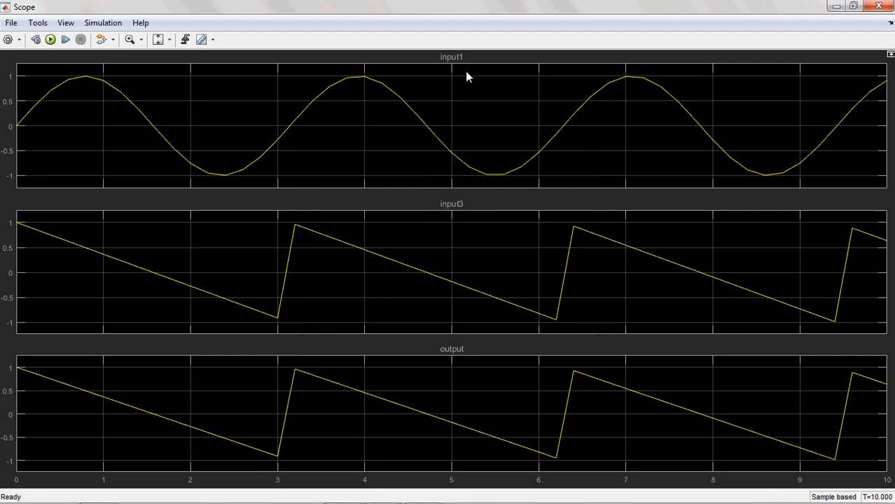
mouse_move(846, 117)
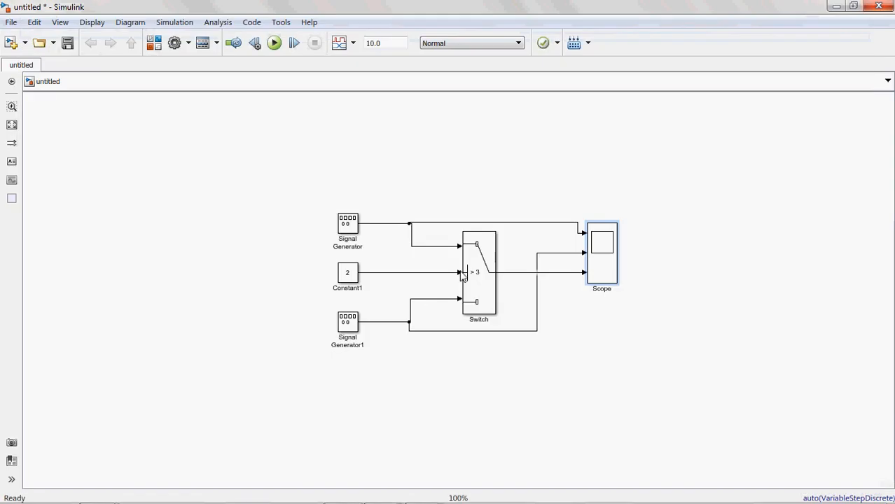
Set the Switch threshold to 2 with criterion u2 >= Threshold, then rerun the simulation
double_click(479, 274)
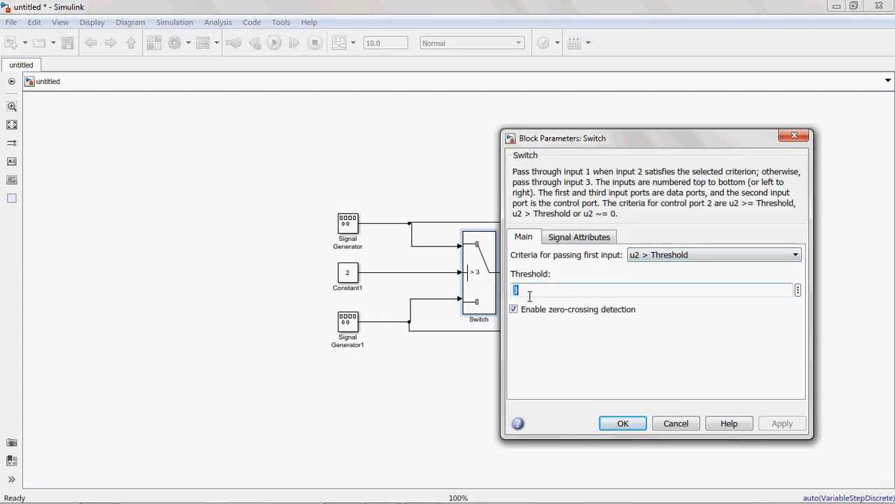
text(2)
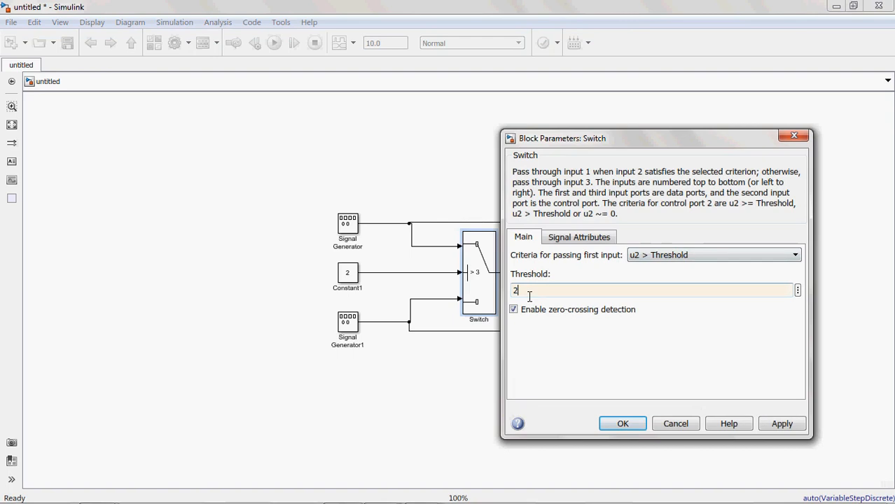
click(794, 255)
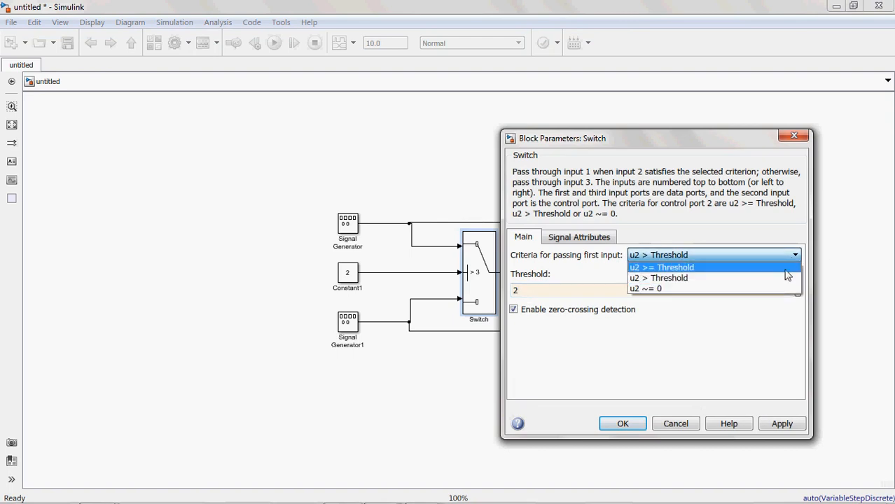
click(661, 267)
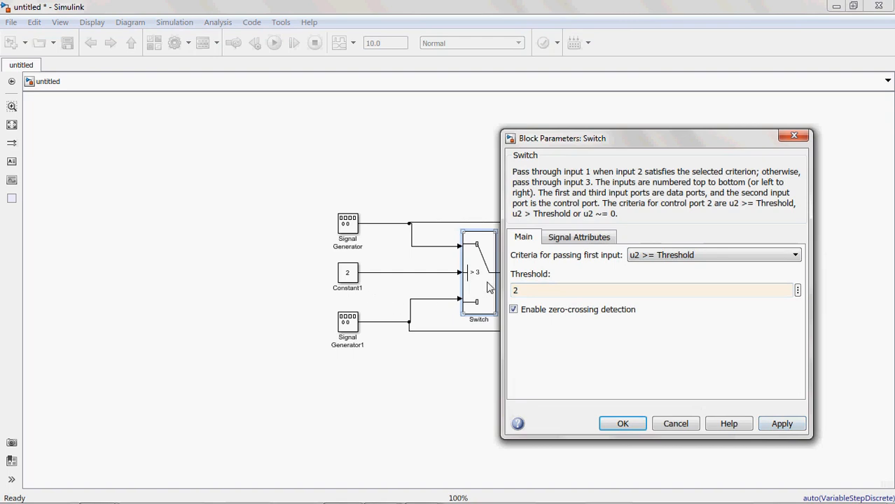
mouse_move(775, 412)
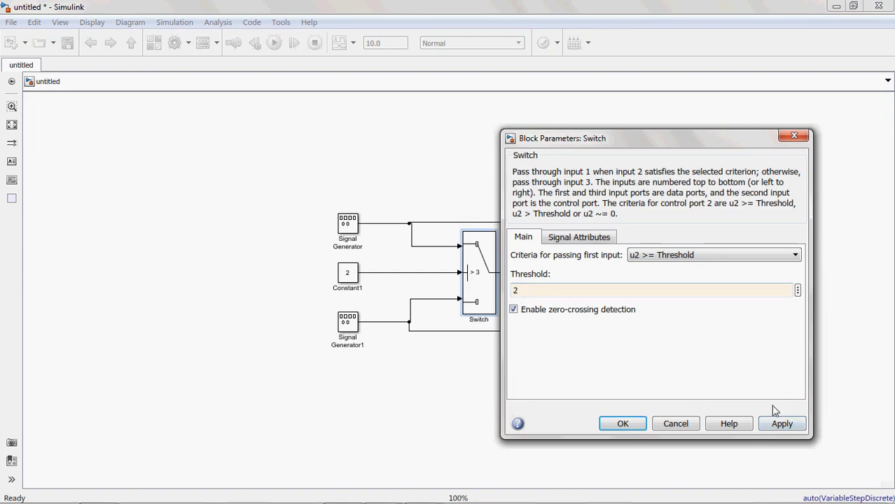
mouse_move(408, 234)
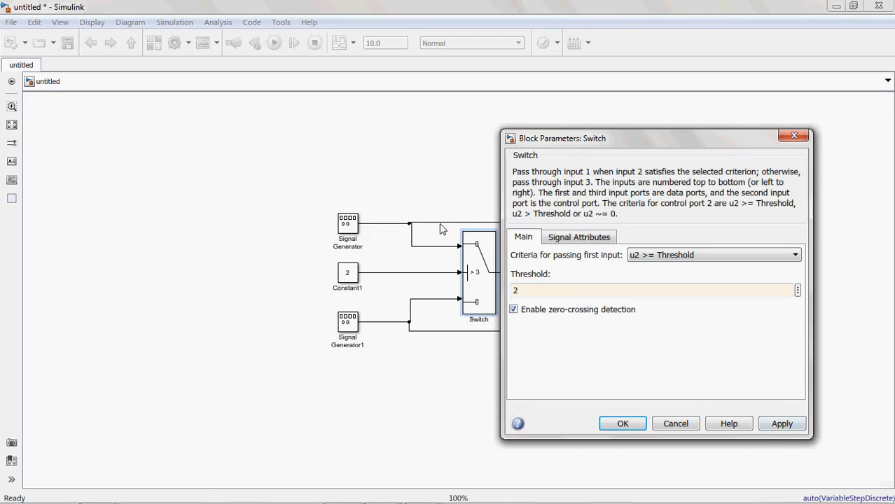
click(782, 424)
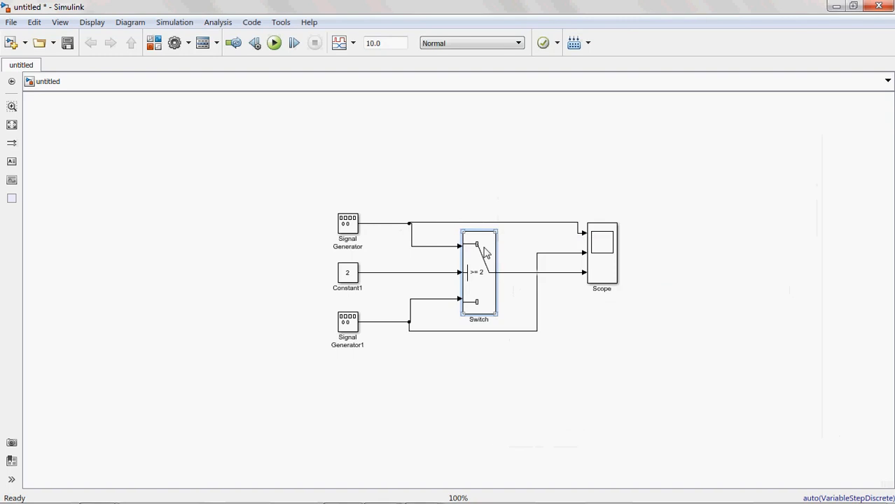
click(273, 43)
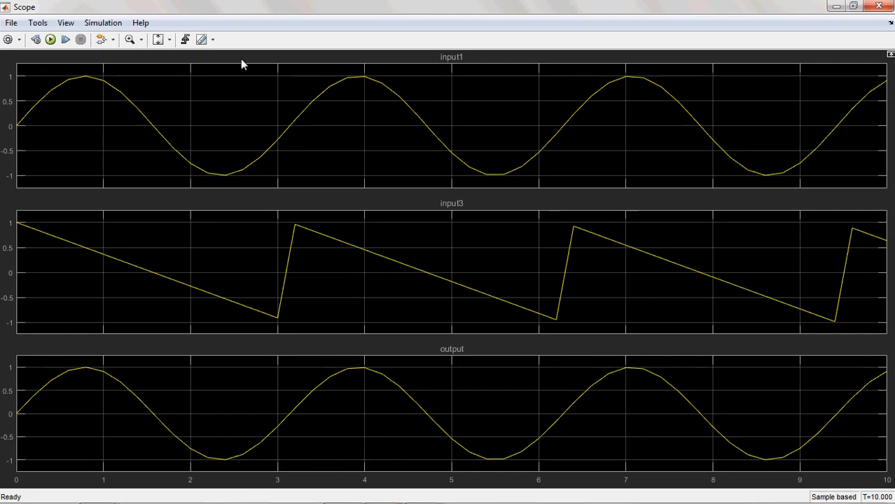
mouse_move(452, 438)
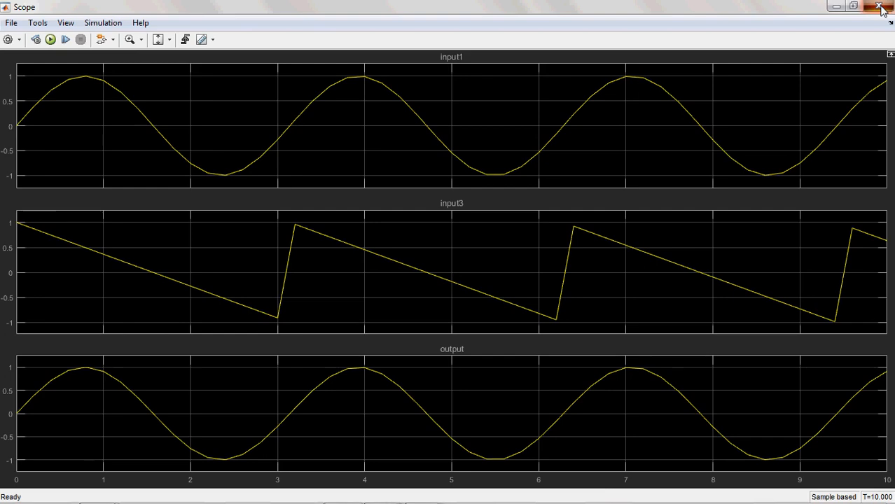
click(882, 7)
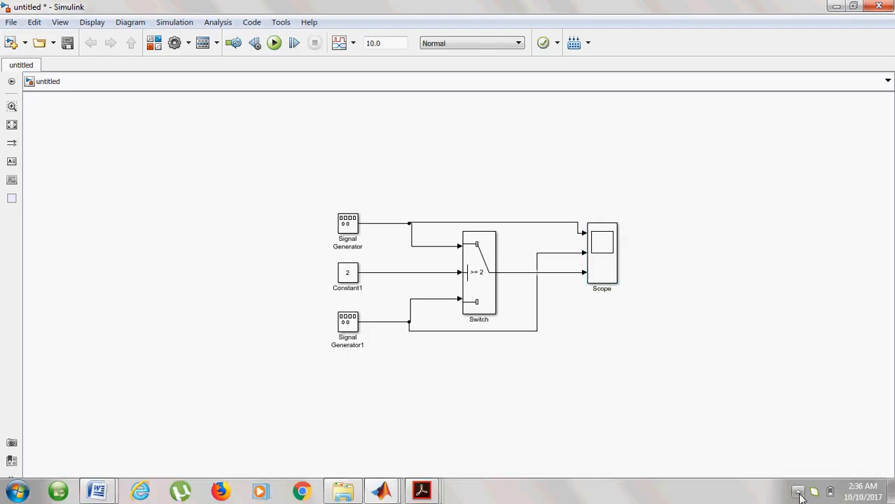
click(798, 491)
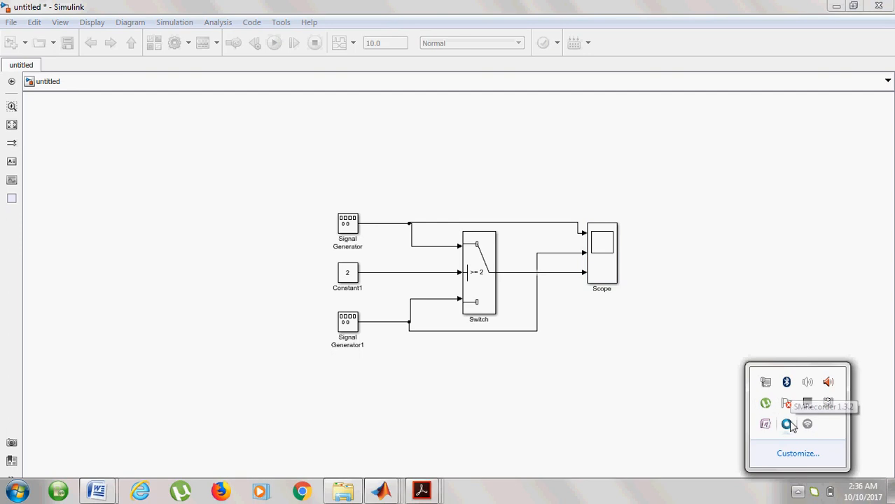